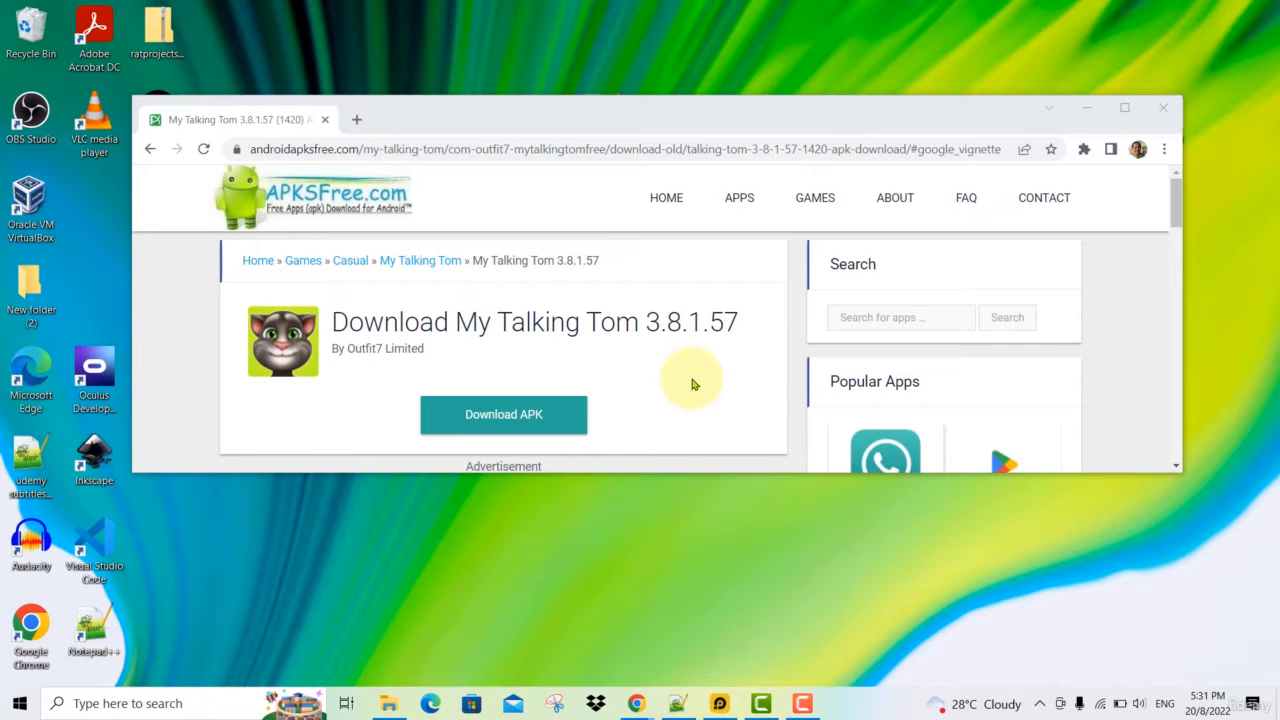
{"action": "mouse_move", "coordinate": [1115, 347]}
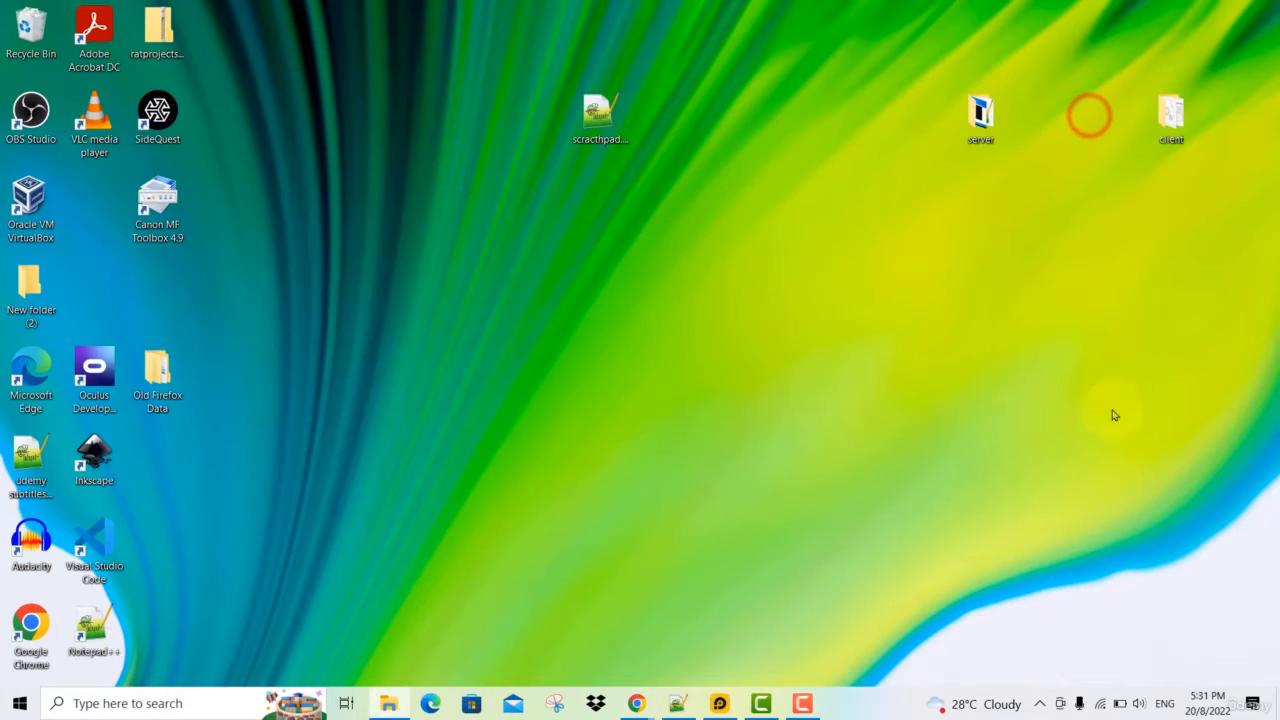
Step: Install My Talking Tom 3.8.1.57 in LDPlayer and launch it to the birth-year prompt
{"action": "left_click", "coordinate": [719, 703]}
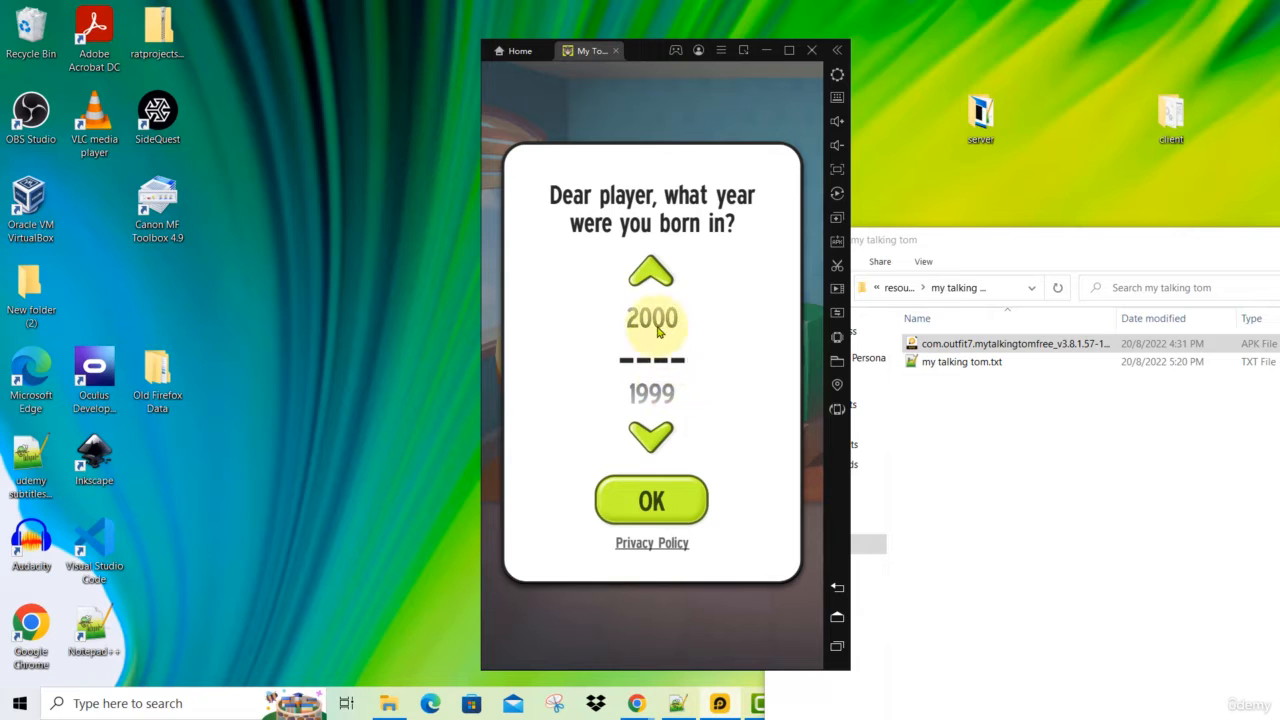
Step: Set Tom's birth year to 1999 and confirm it
{"action": "left_click", "coordinate": [651, 273]}
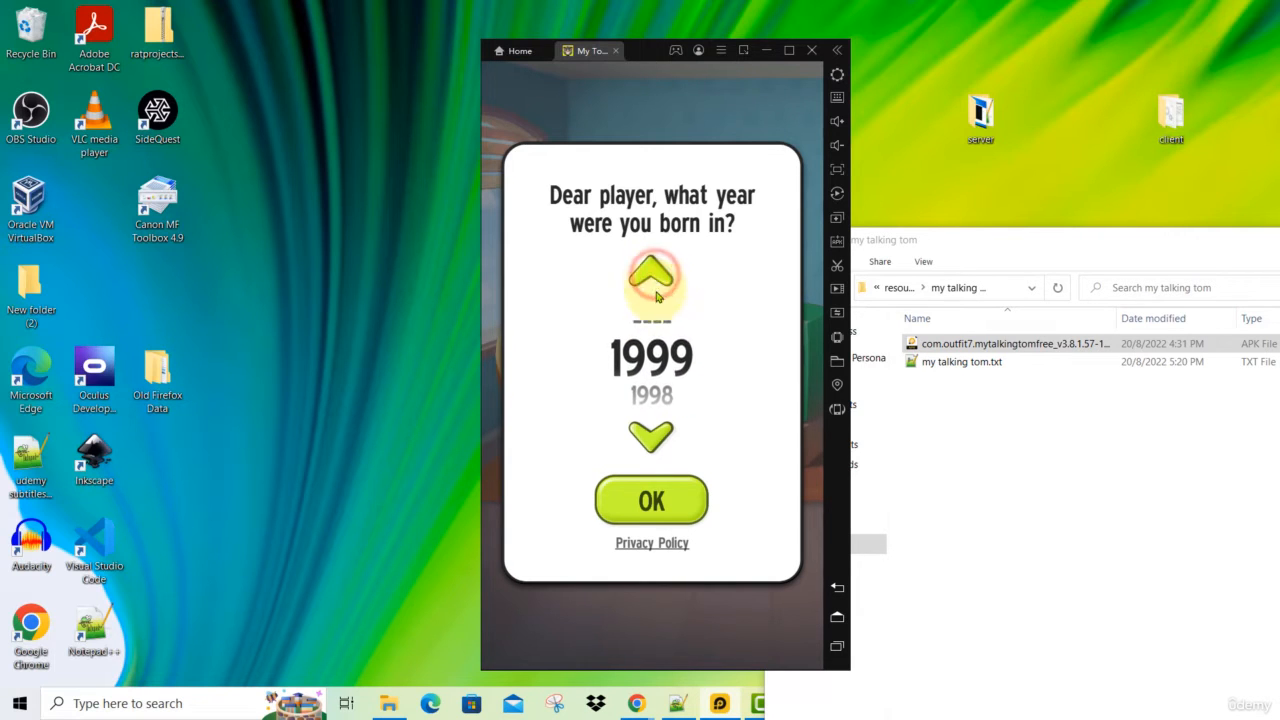
{"action": "left_click", "coordinate": [651, 500]}
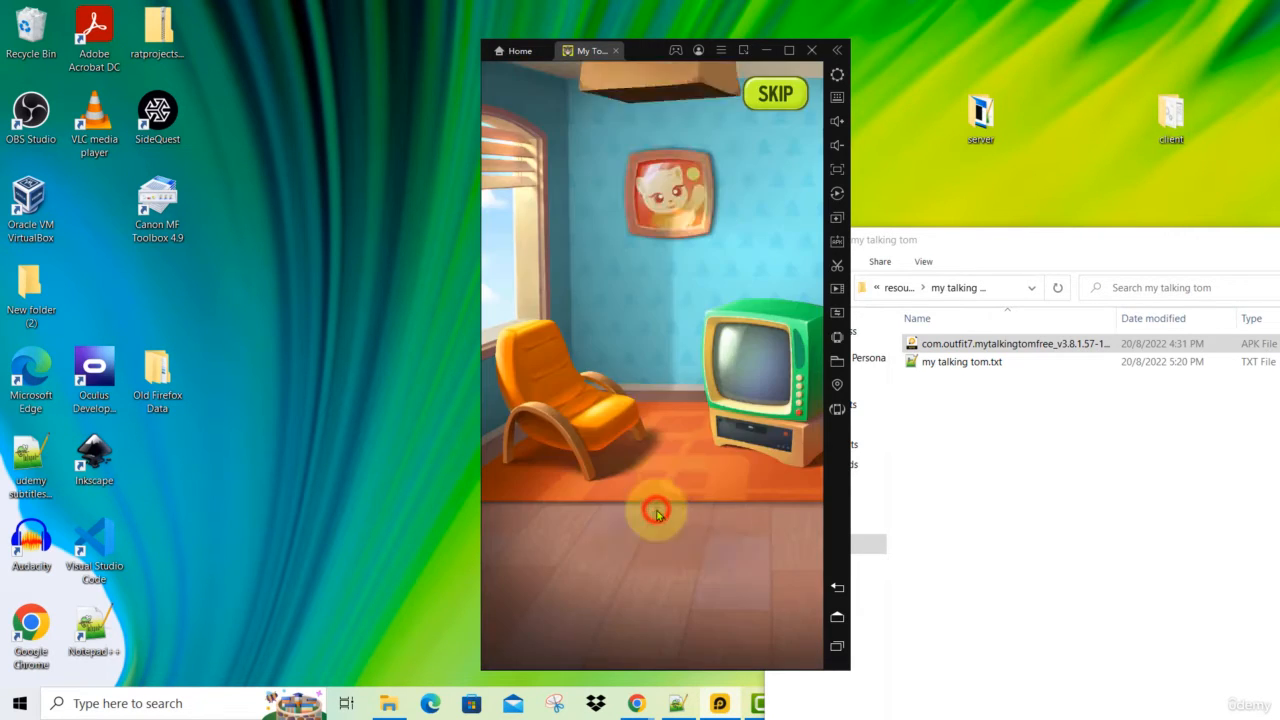
{"action": "left_click", "coordinate": [656, 510]}
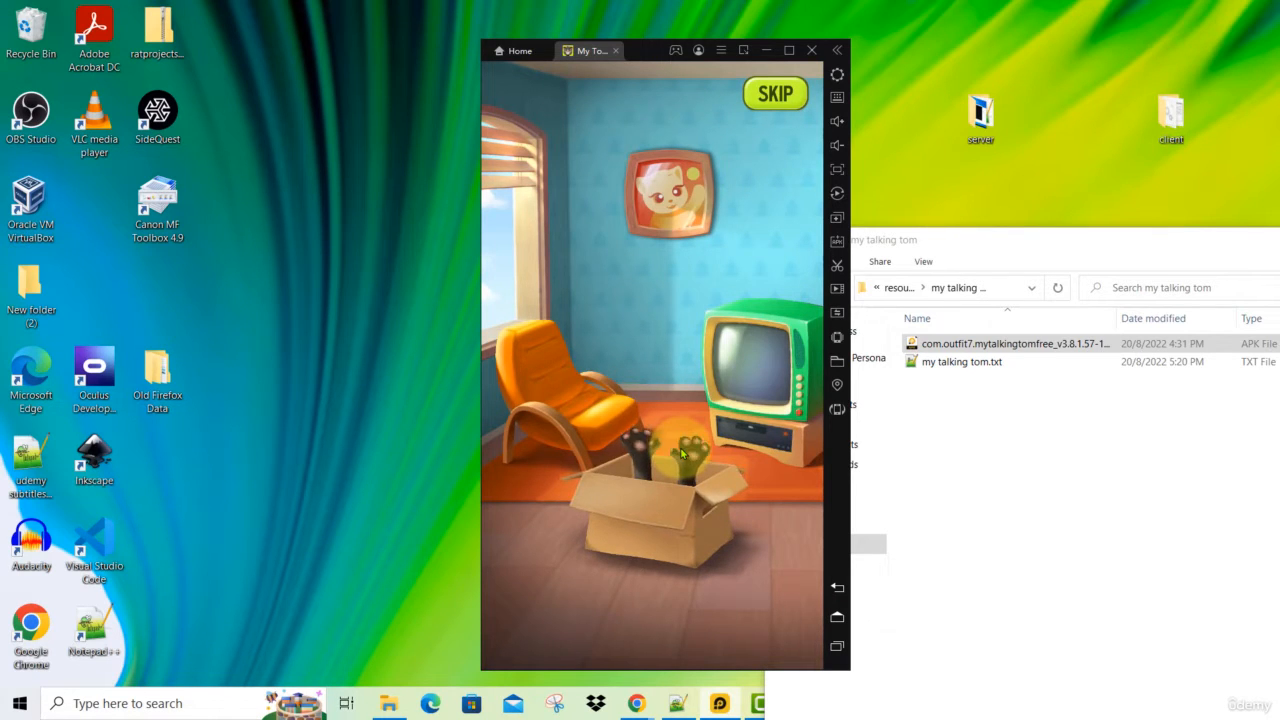
Step: Let the kitten out of the box and feed Tom the strawberry in the kitchen
{"action": "left_click", "coordinate": [668, 468]}
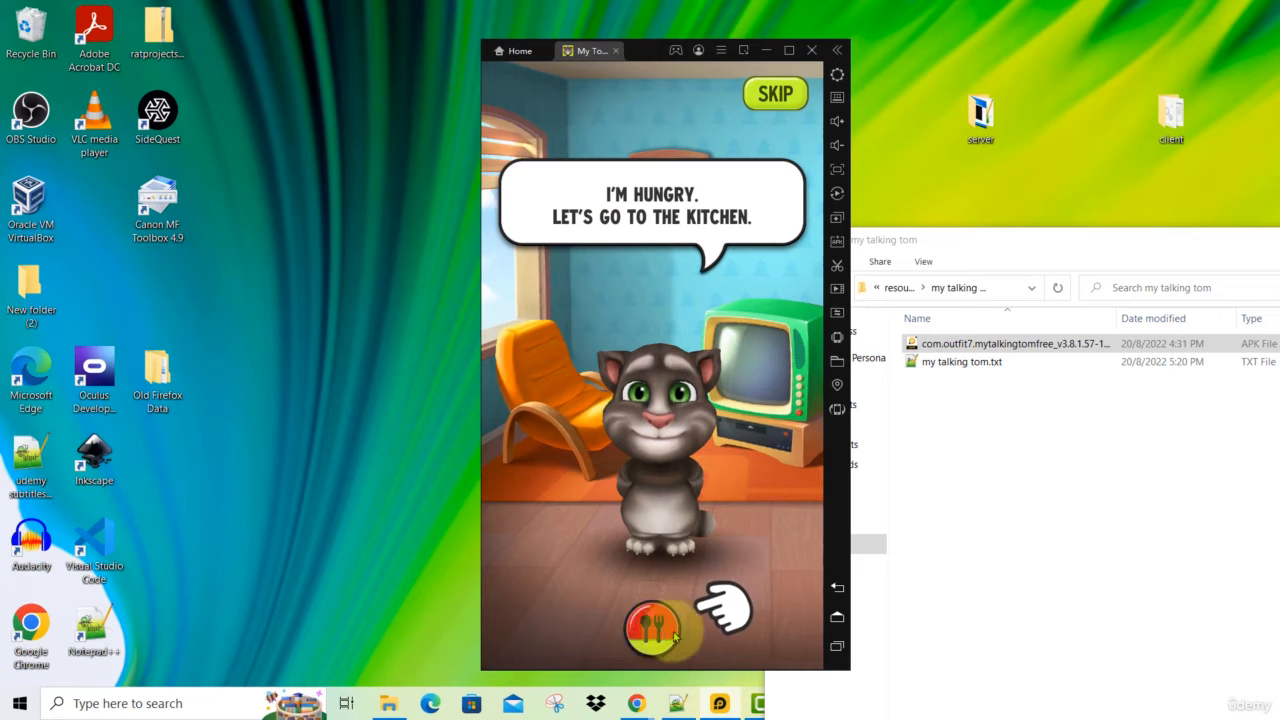
{"action": "left_click", "coordinate": [653, 628]}
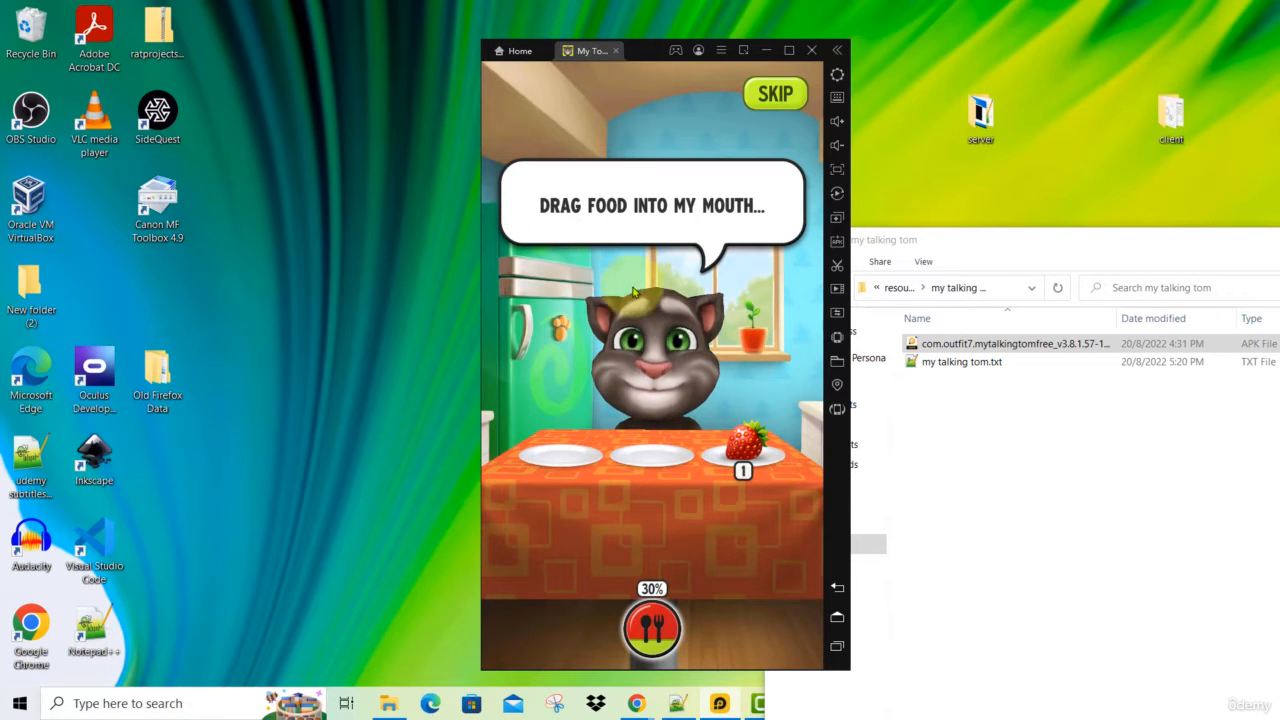
{"action": "left_click_drag", "start_coordinate": [750, 438], "coordinate": [720, 405]}
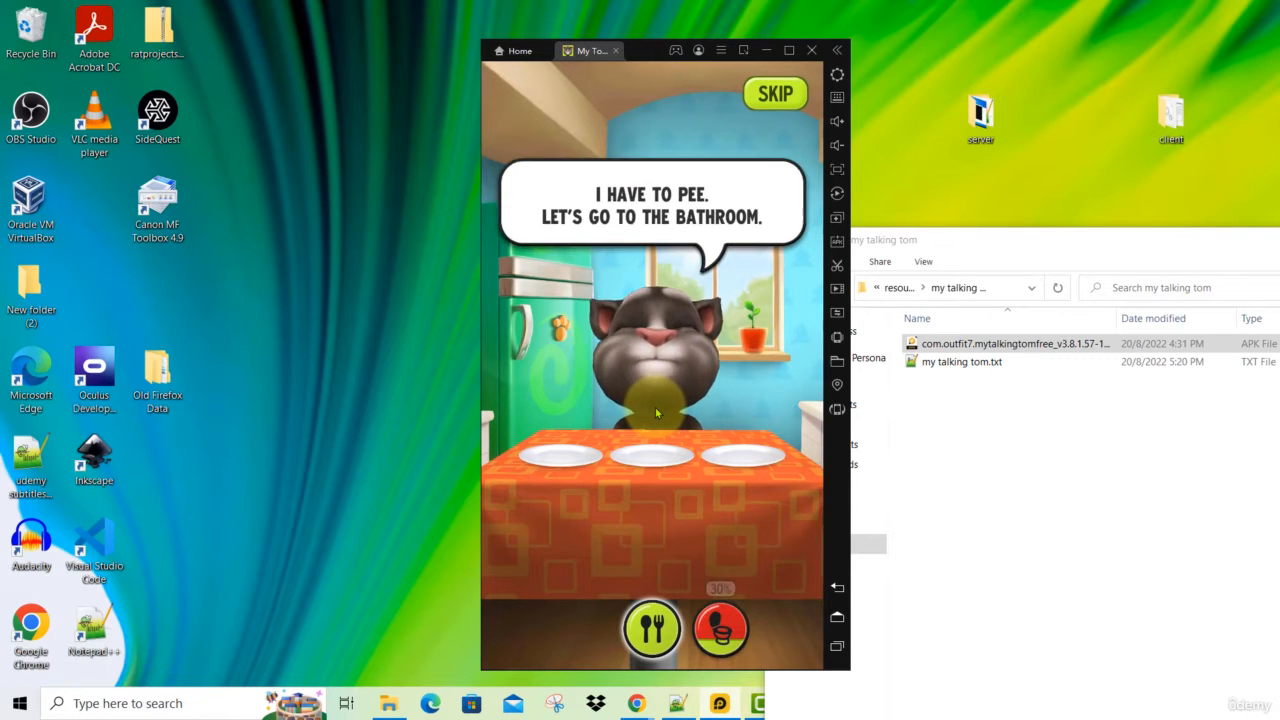
Step: Take Tom to the bathroom and let him use the toilet
{"action": "left_click", "coordinate": [721, 628]}
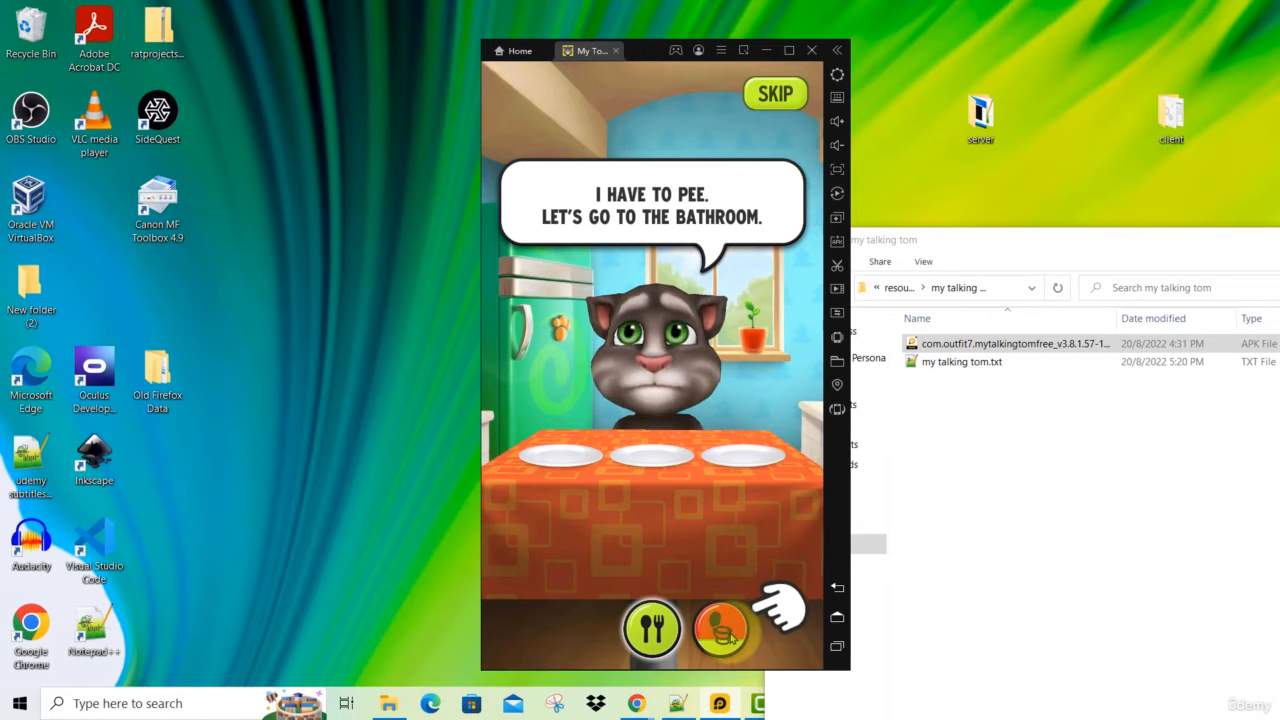
{"action": "left_click", "coordinate": [722, 628]}
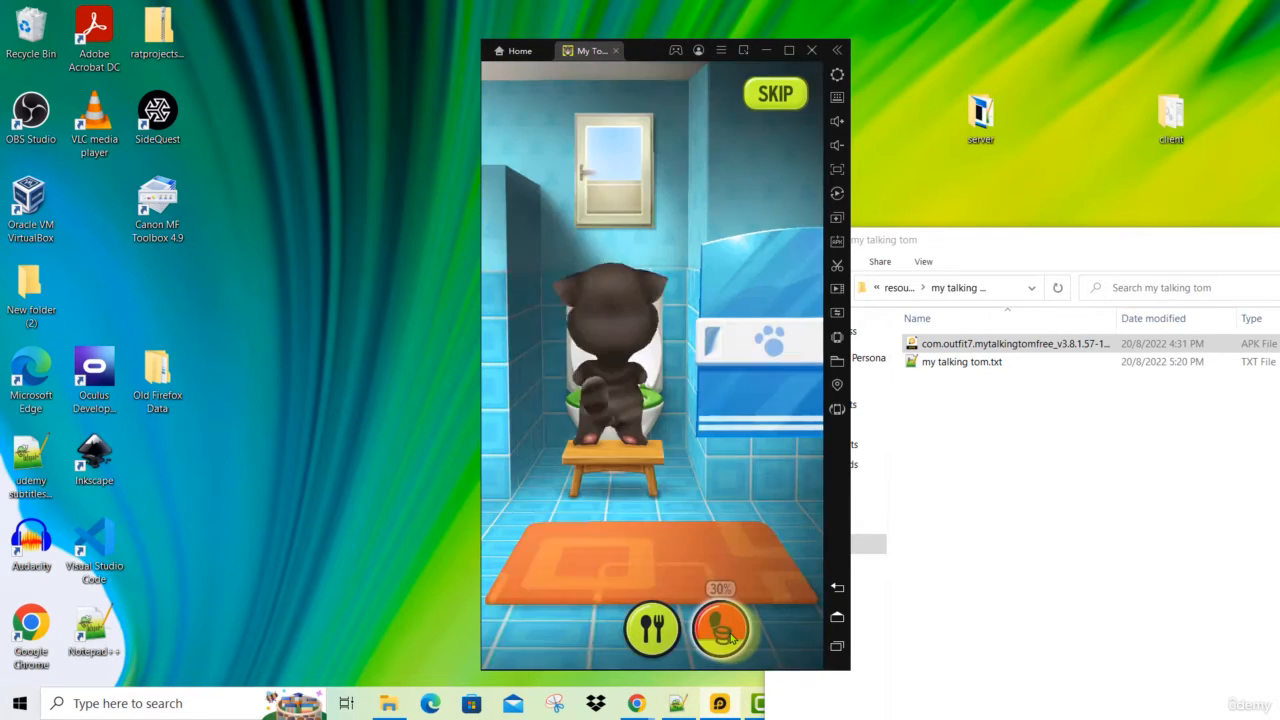
{"action": "left_click", "coordinate": [720, 630]}
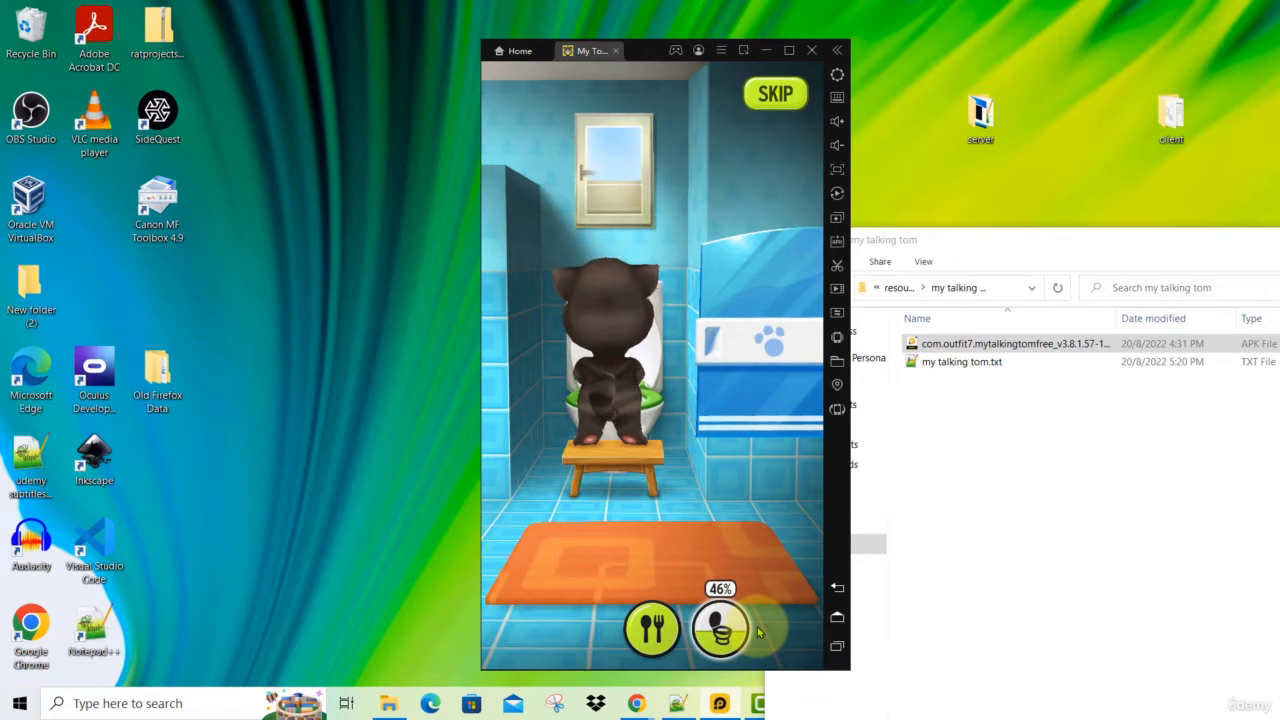
{"action": "left_click", "coordinate": [722, 628]}
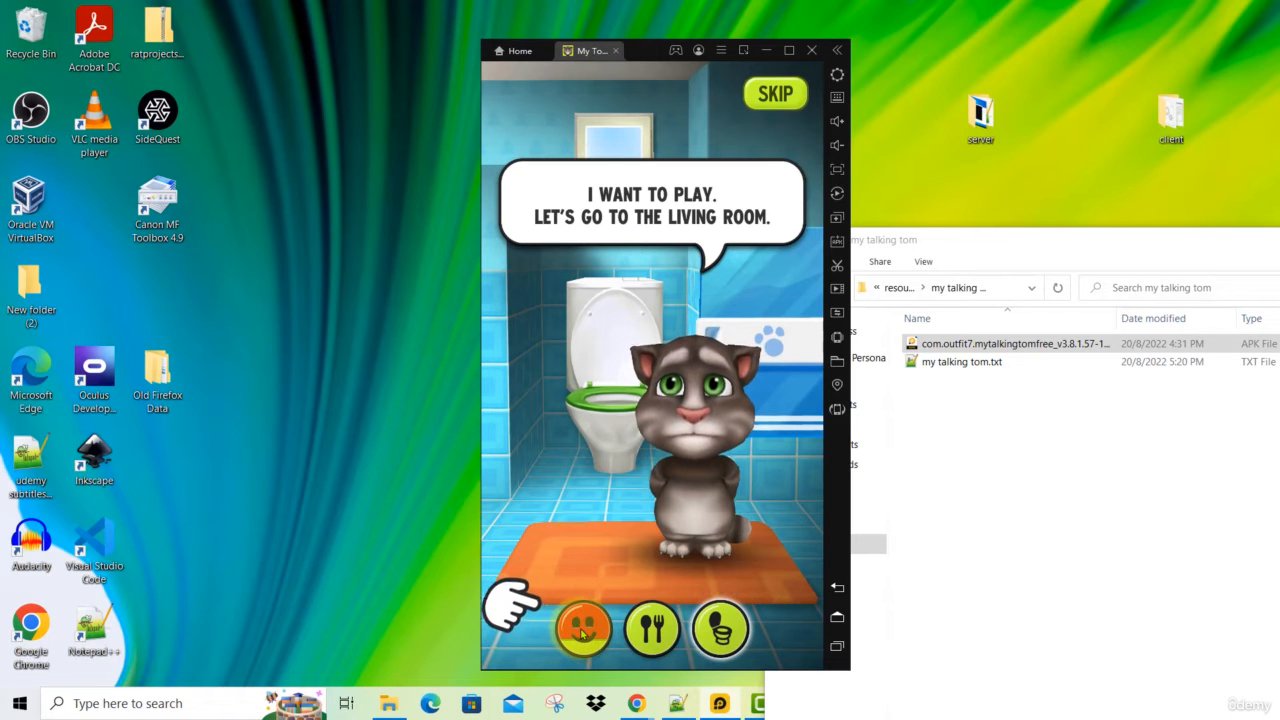
Step: Bring Tom back to the living room and pet his belly repeatedly
{"action": "left_click", "coordinate": [583, 628]}
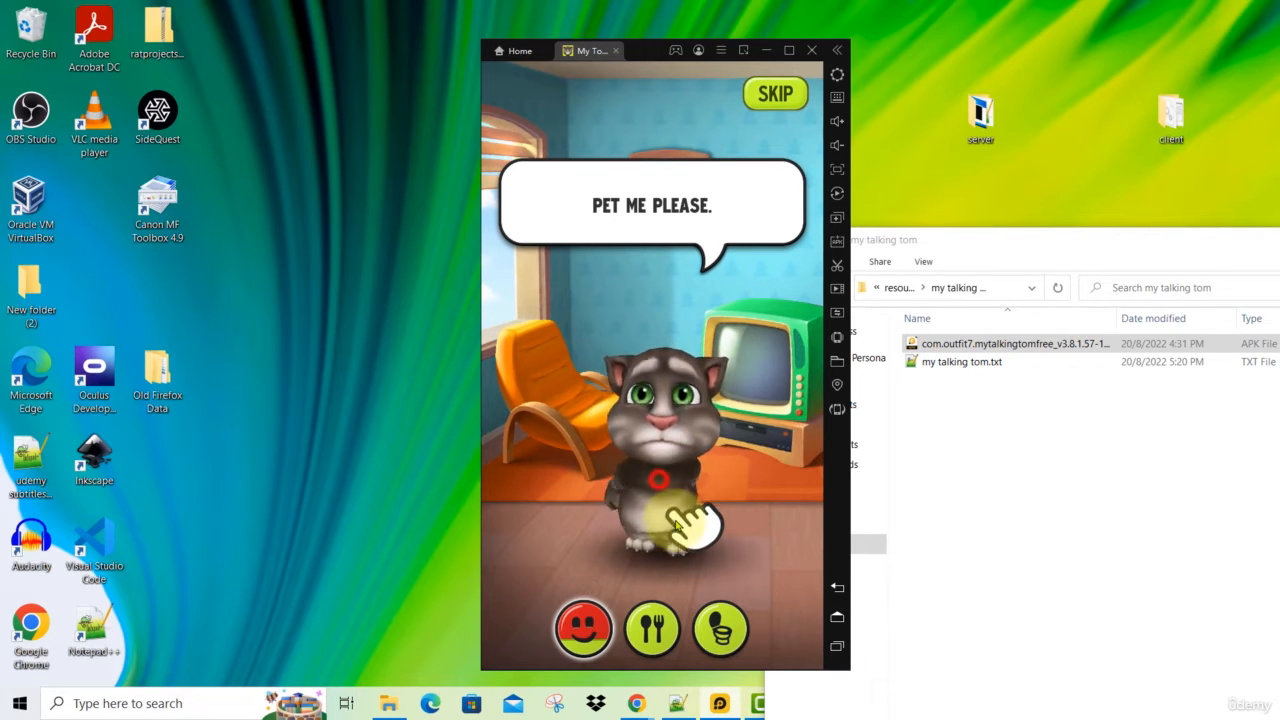
{"action": "left_click", "coordinate": [658, 485]}
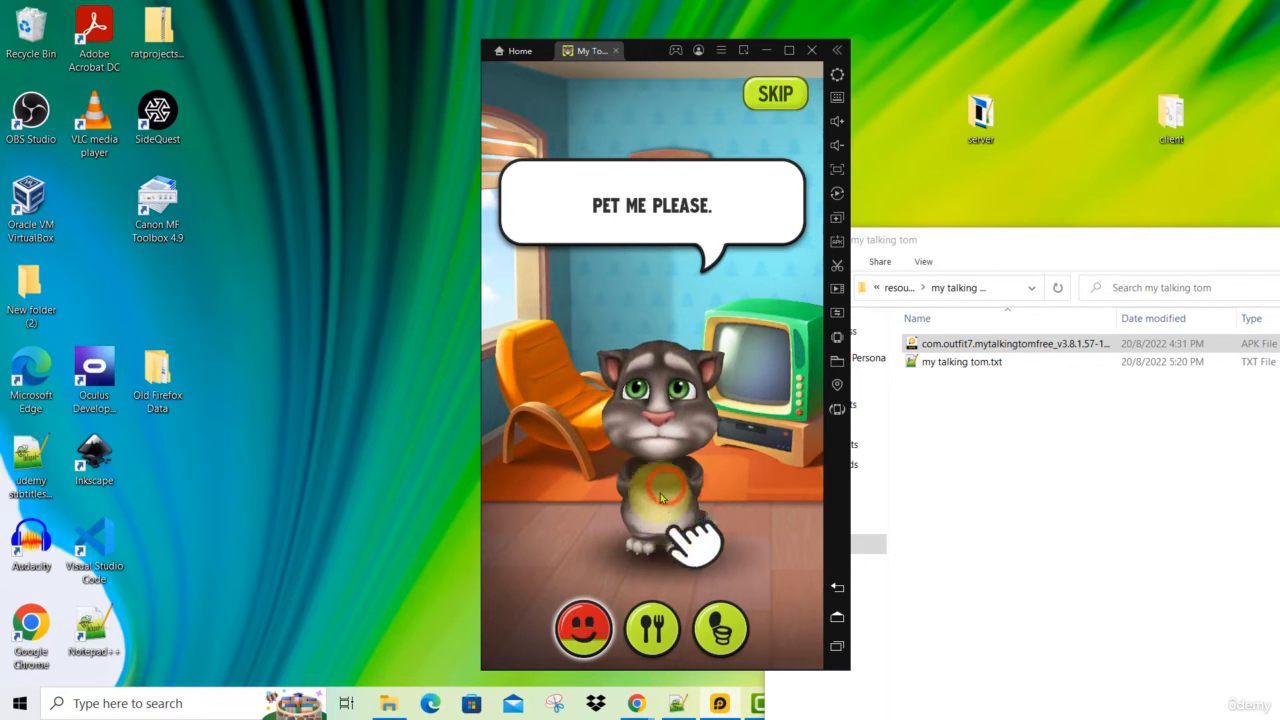
{"action": "left_click", "coordinate": [660, 490]}
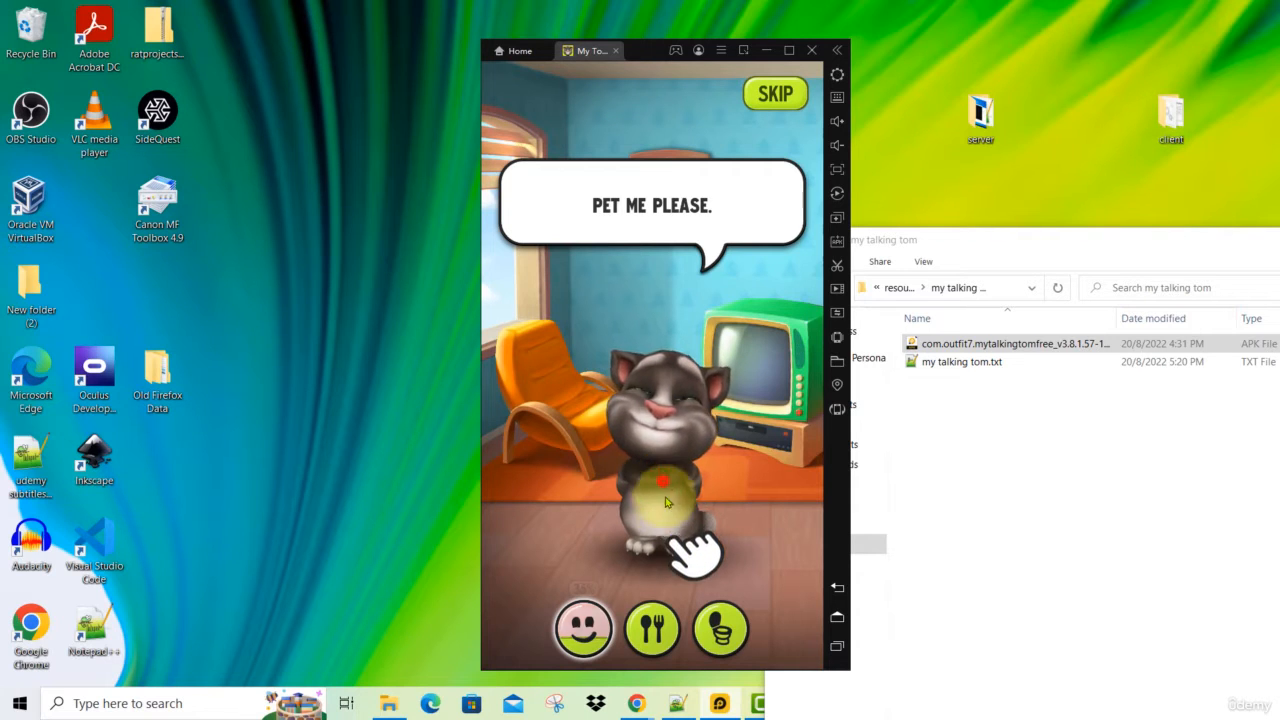
{"action": "left_click", "coordinate": [660, 490]}
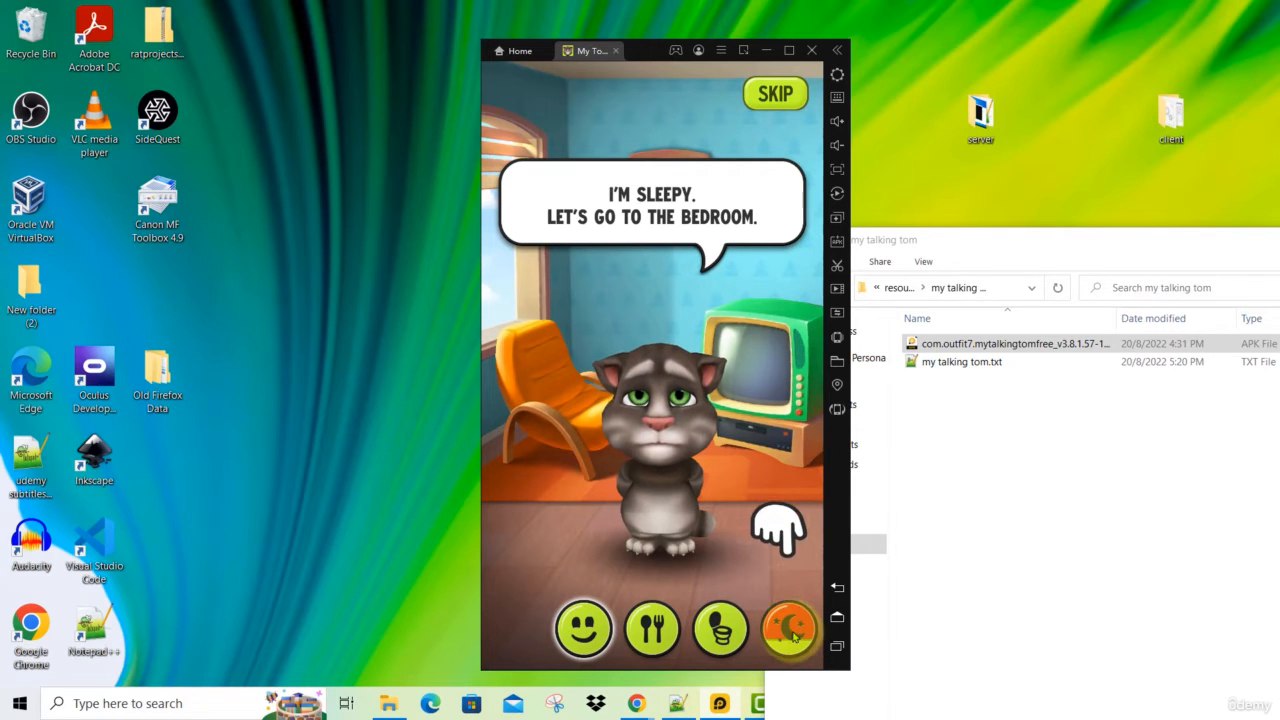
Step: Put Tom to bed, switch off the bedroom light, and start naming the kitten
{"action": "left_click", "coordinate": [789, 628]}
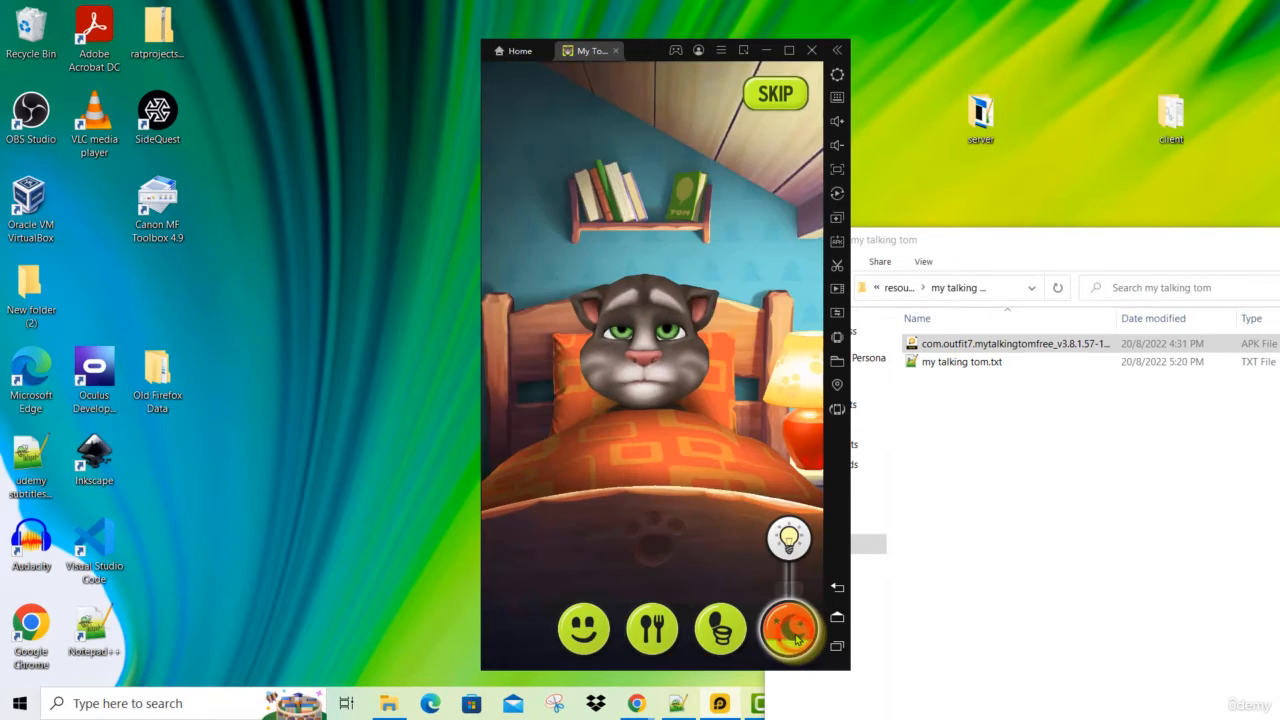
{"action": "left_click", "coordinate": [789, 628]}
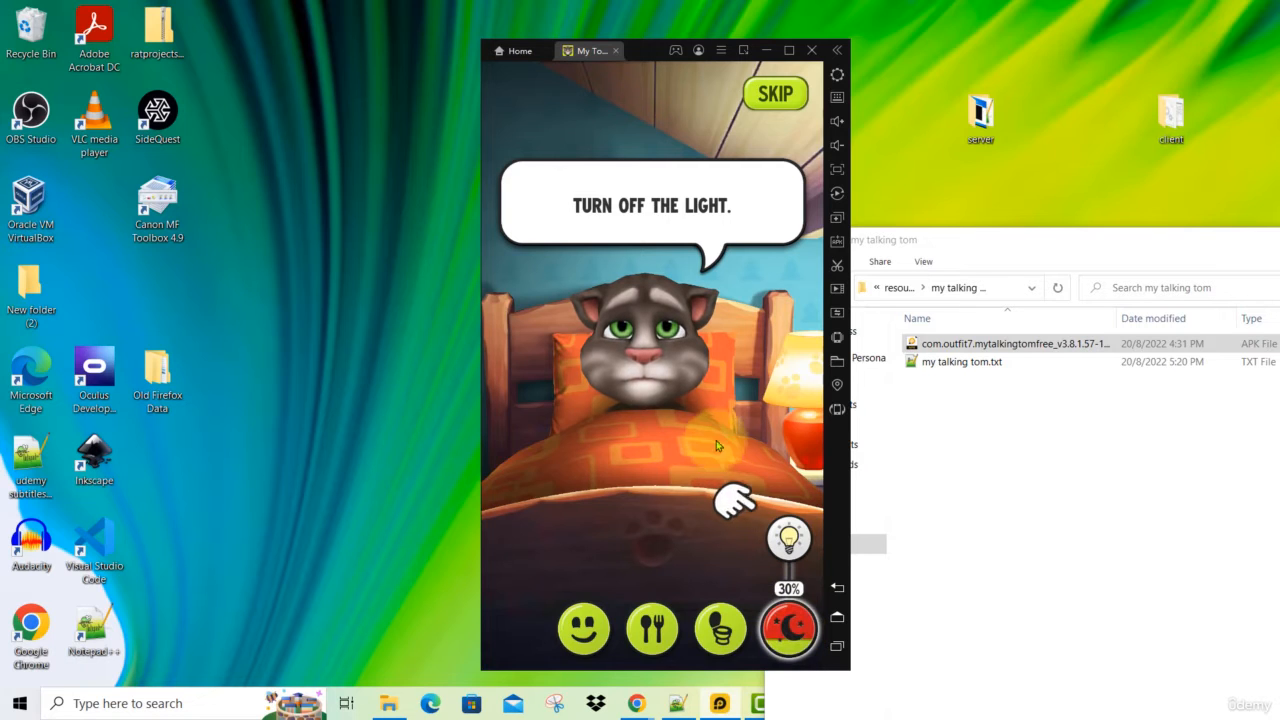
{"action": "left_click", "coordinate": [788, 540]}
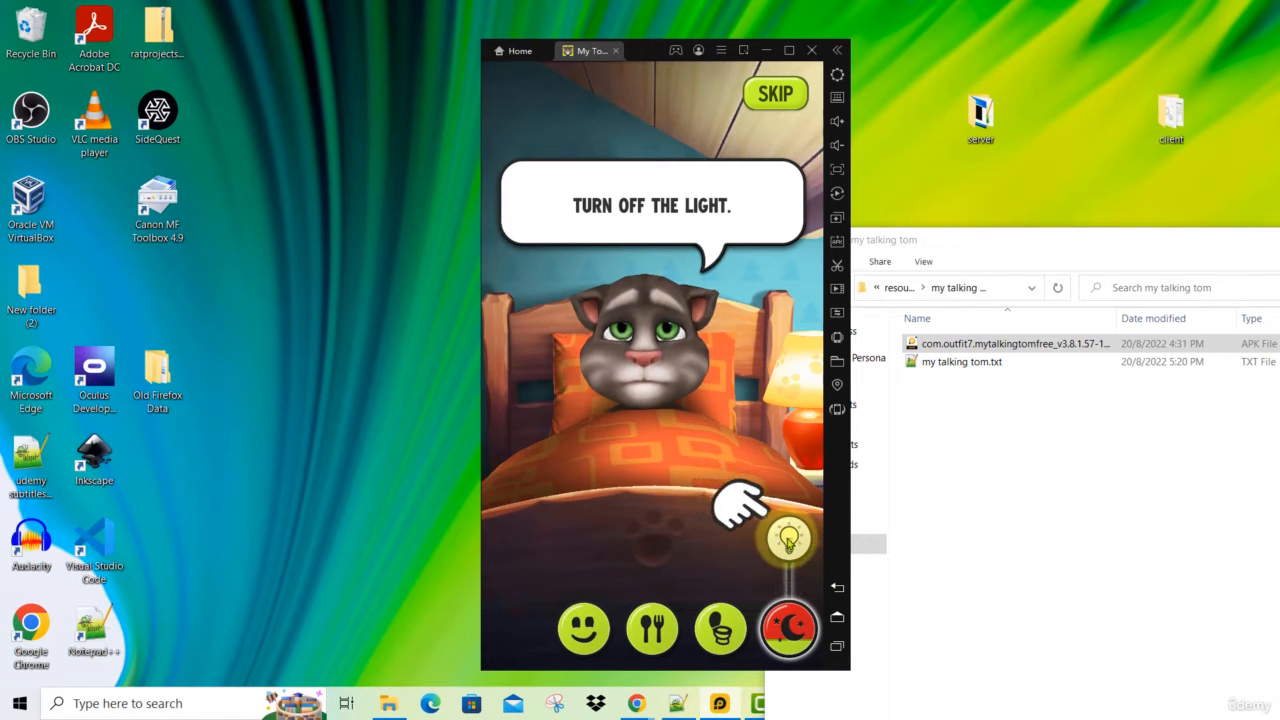
{"action": "left_click", "coordinate": [789, 537]}
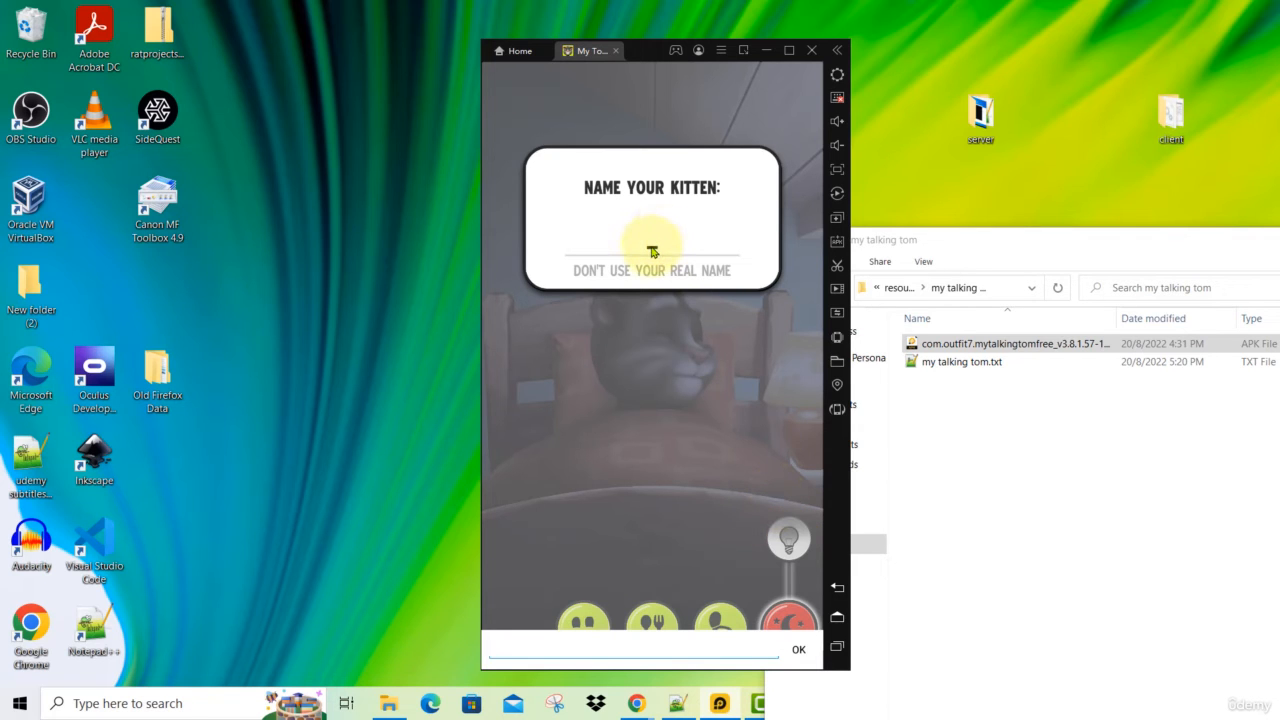
{"action": "left_click", "coordinate": [798, 649]}
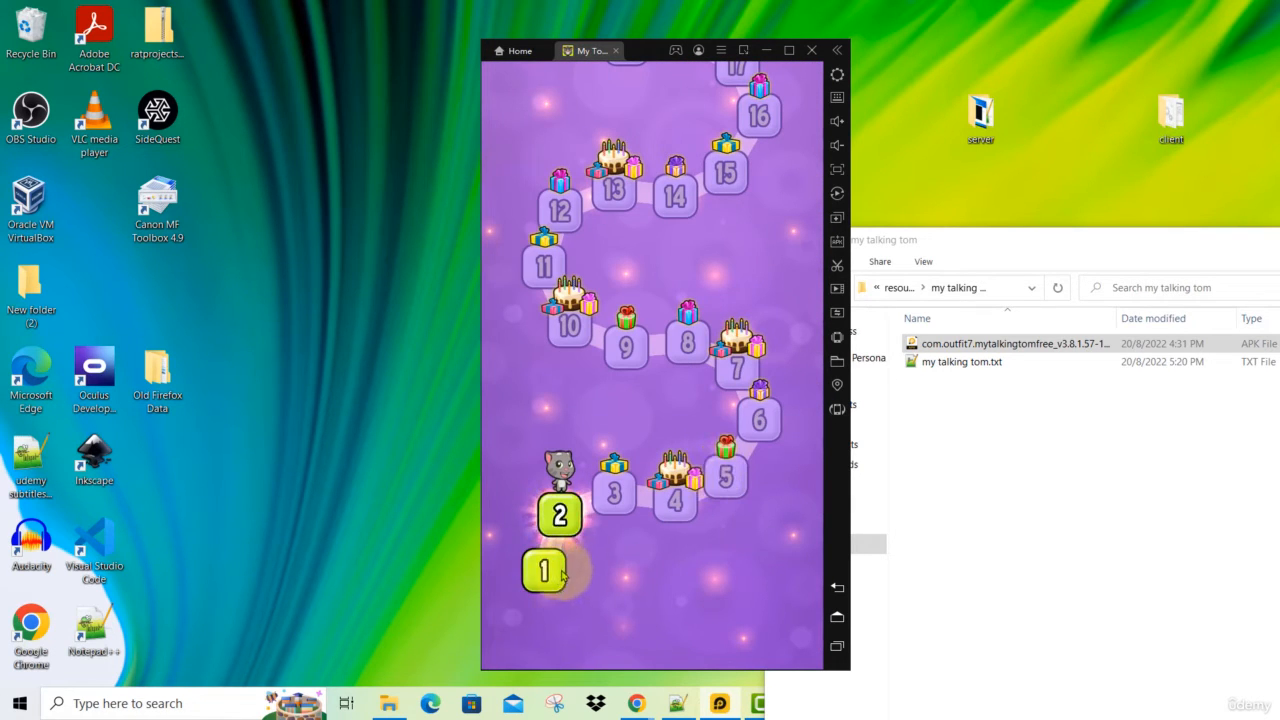
{"action": "left_click", "coordinate": [545, 570]}
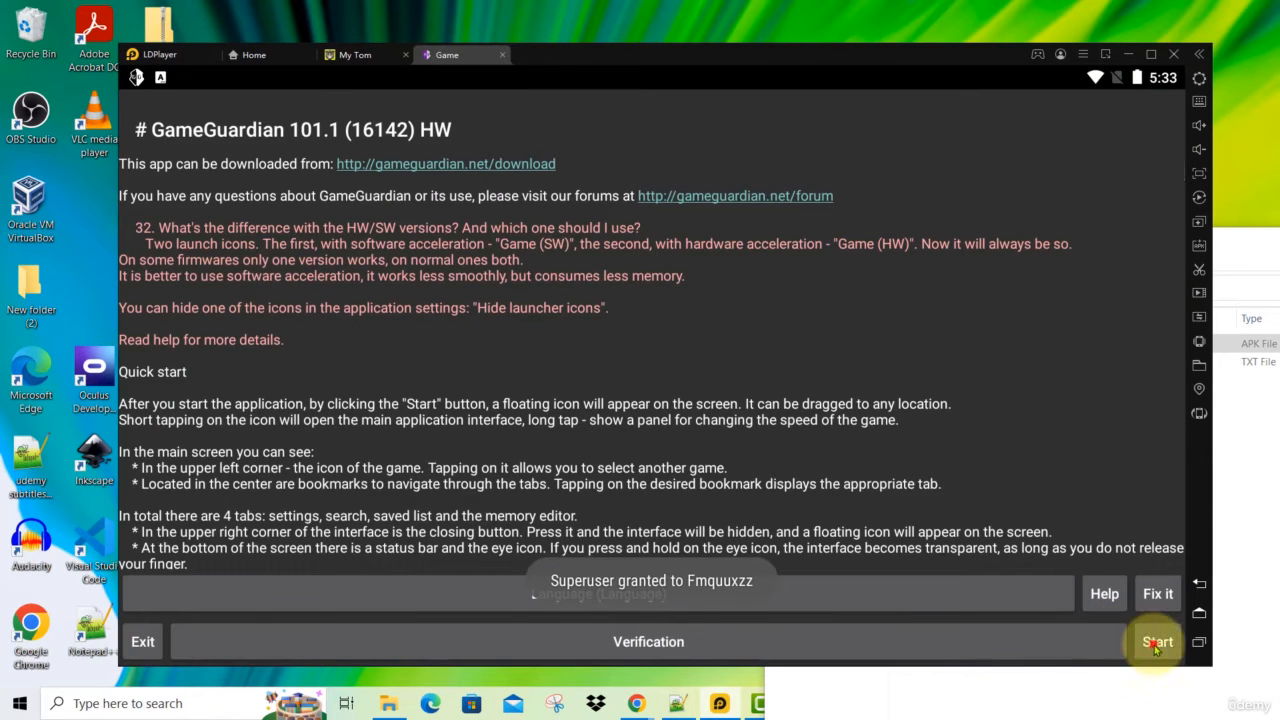
Step: Open GameGuardian over the game and start a Dword search for the value 250
{"action": "left_click", "coordinate": [1156, 641]}
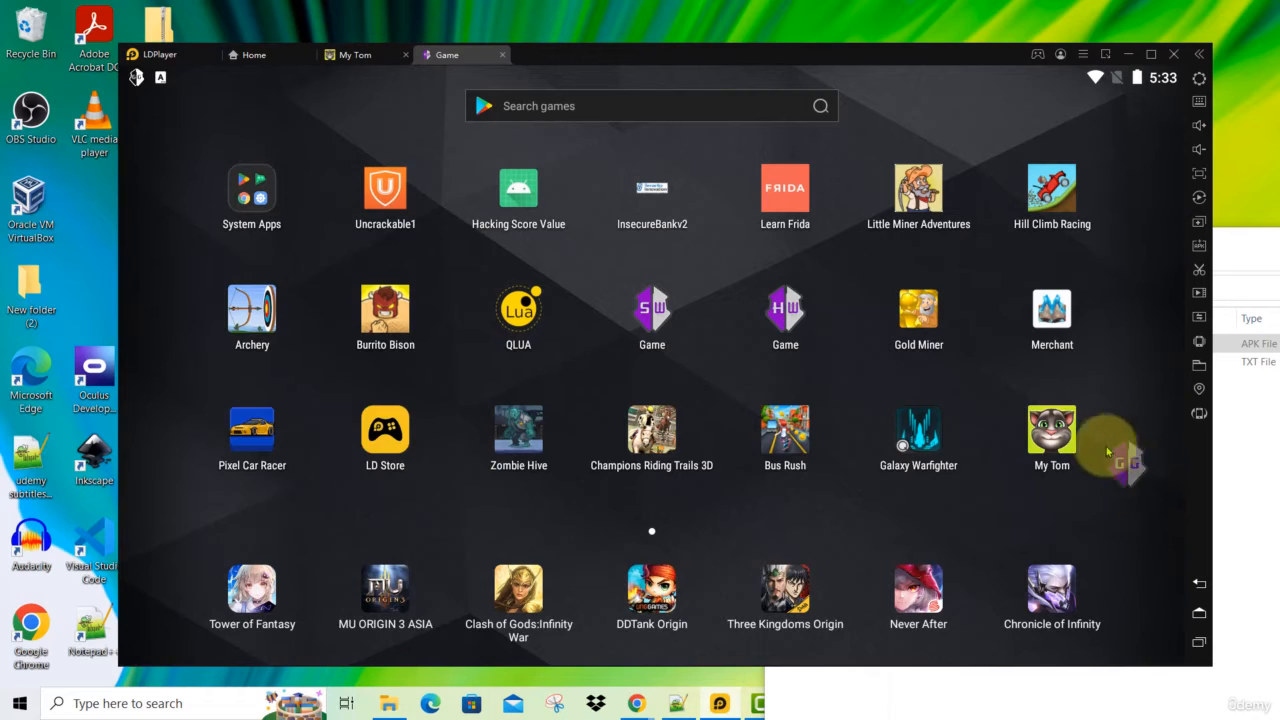
{"action": "mouse_move", "coordinate": [1135, 478]}
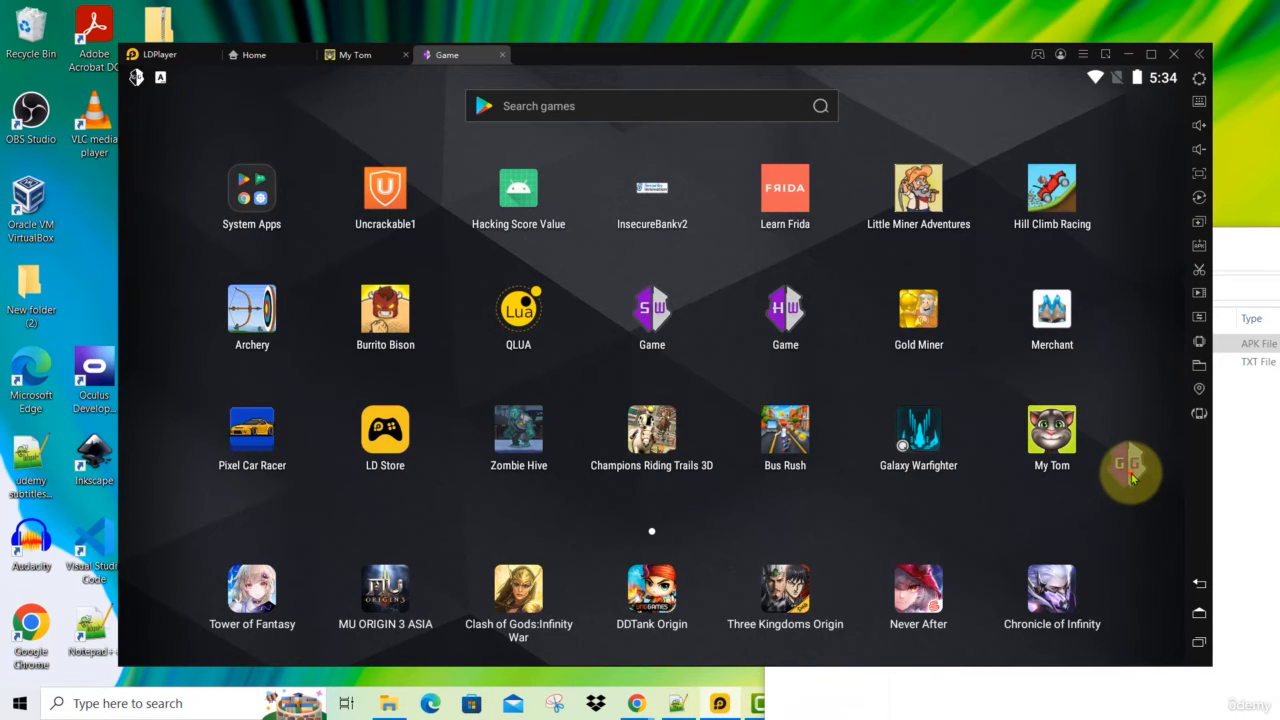
{"action": "left_click", "coordinate": [1130, 472]}
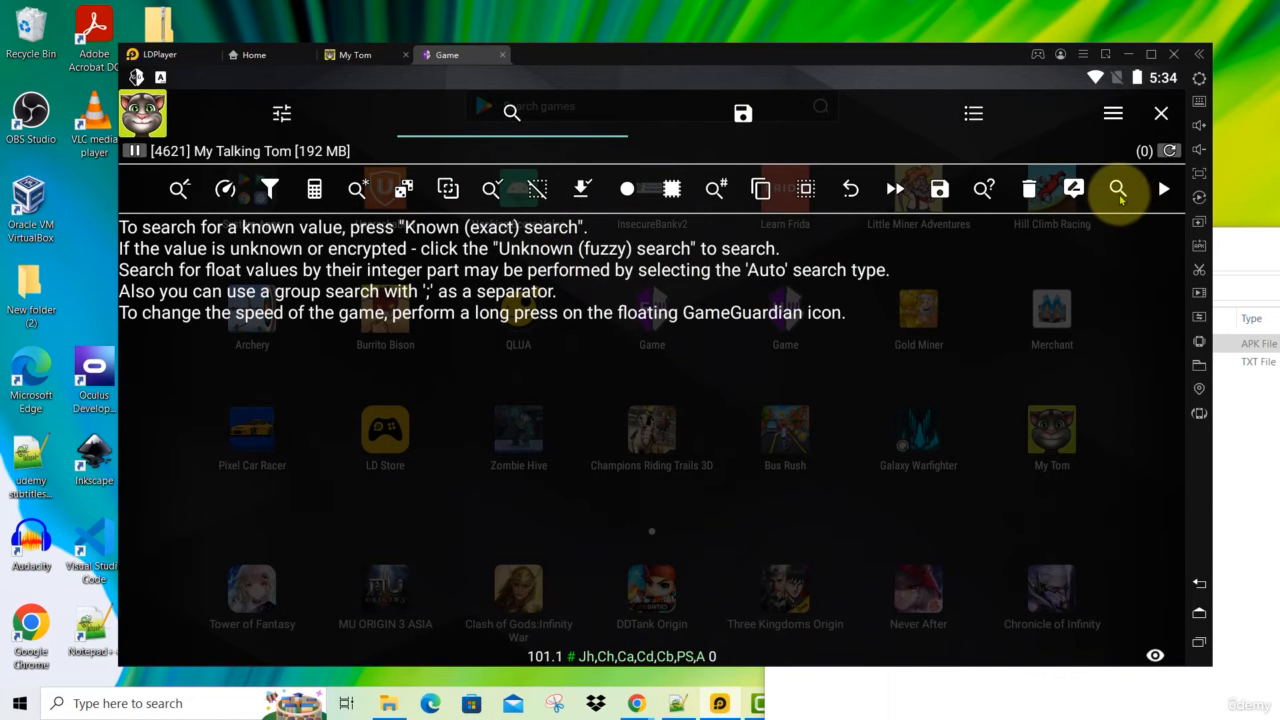
{"action": "mouse_move", "coordinate": [1113, 217]}
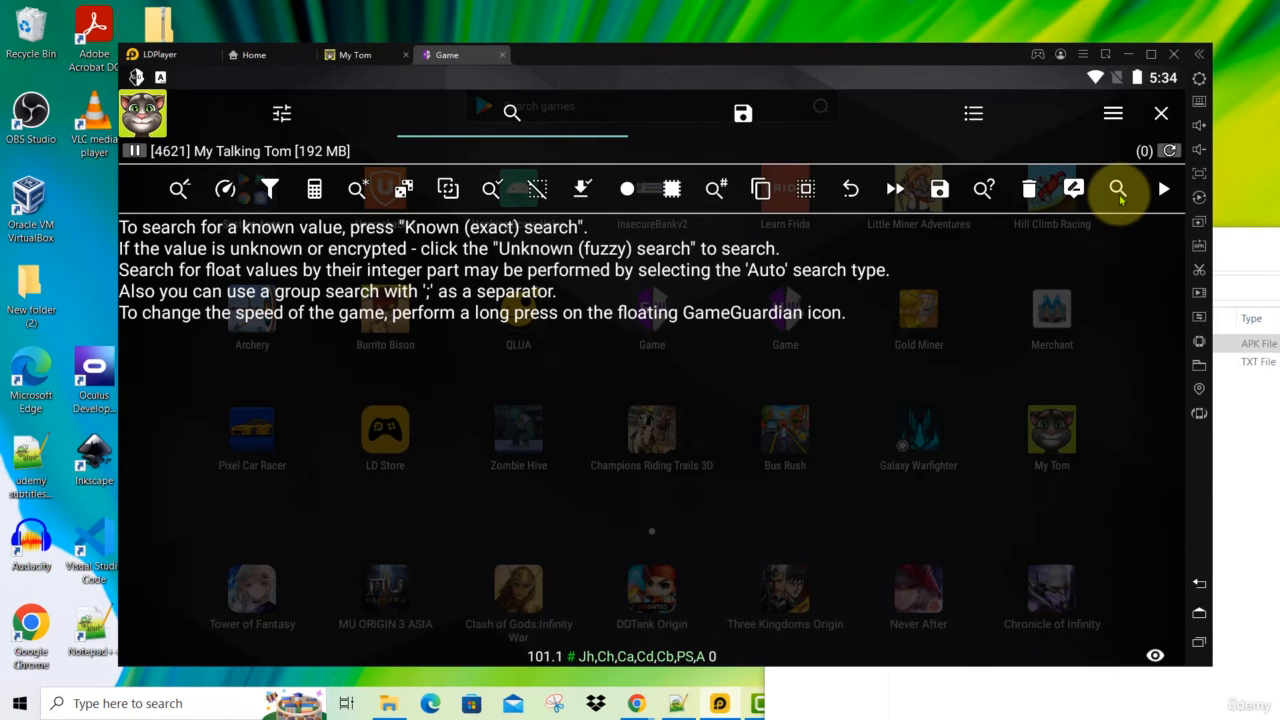
{"action": "left_click", "coordinate": [1118, 189]}
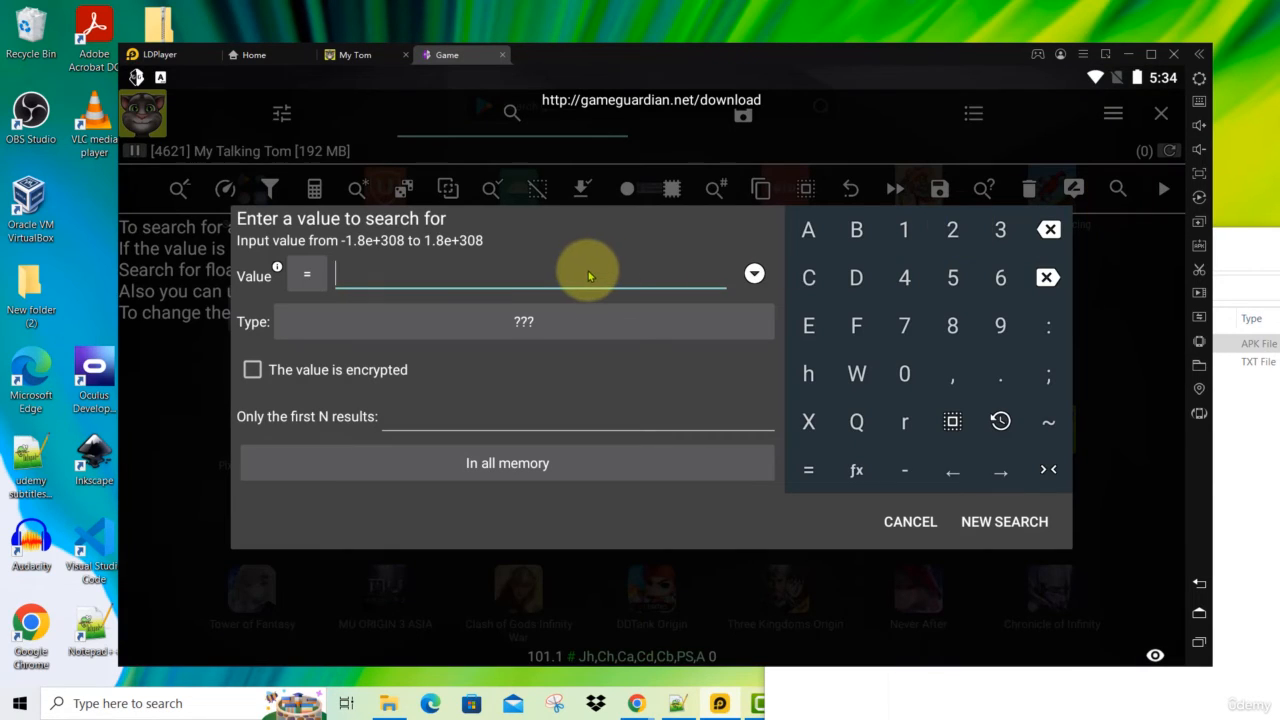
{"action": "type", "text": "25"}
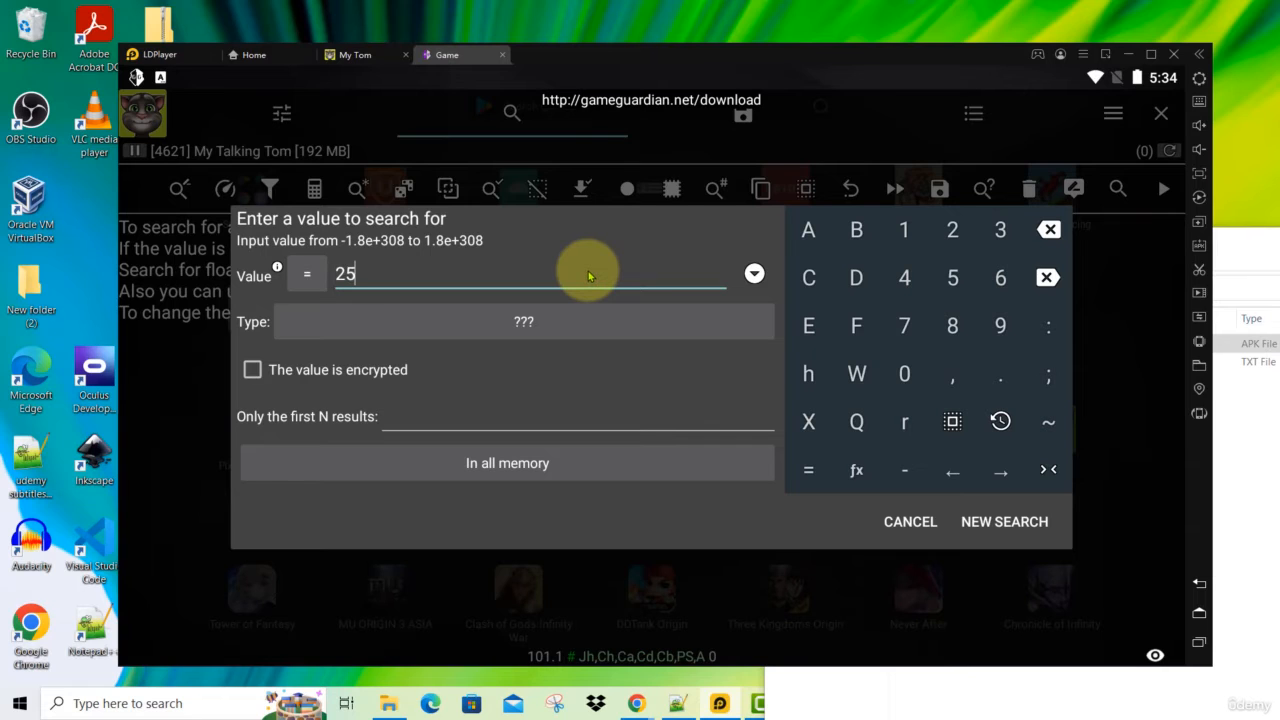
{"action": "type", "text": "0"}
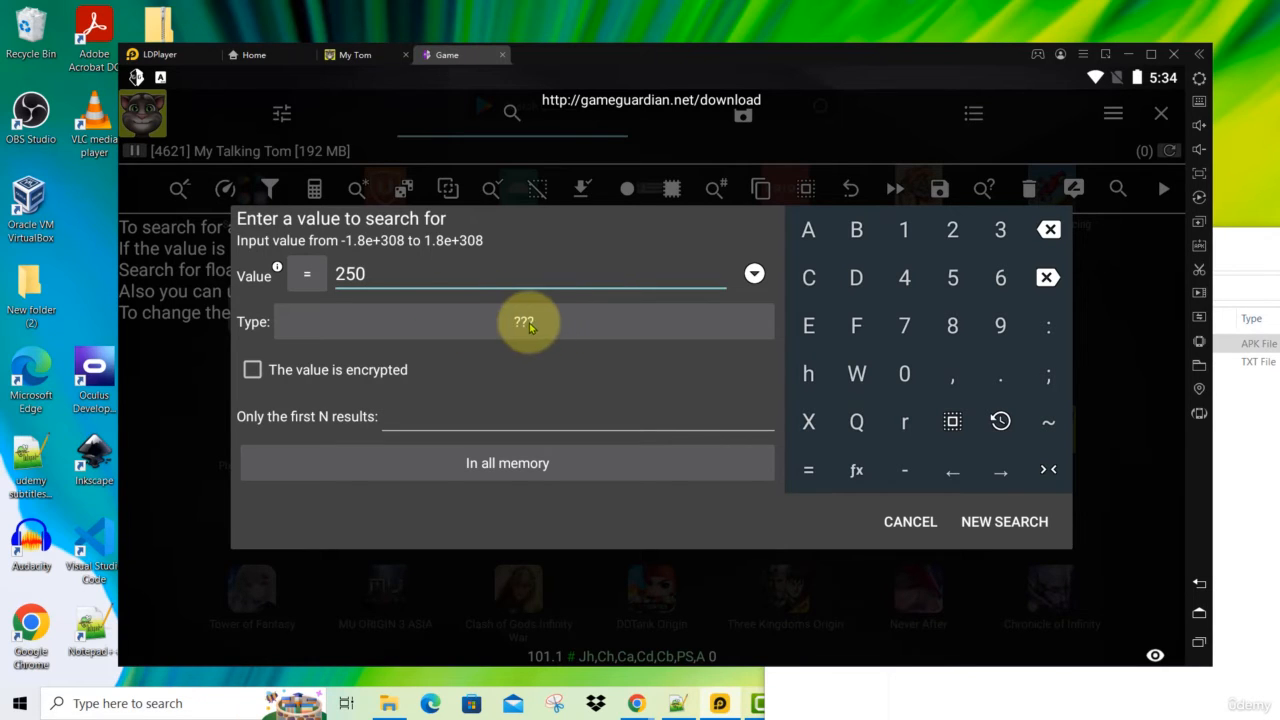
{"action": "left_click", "coordinate": [527, 321]}
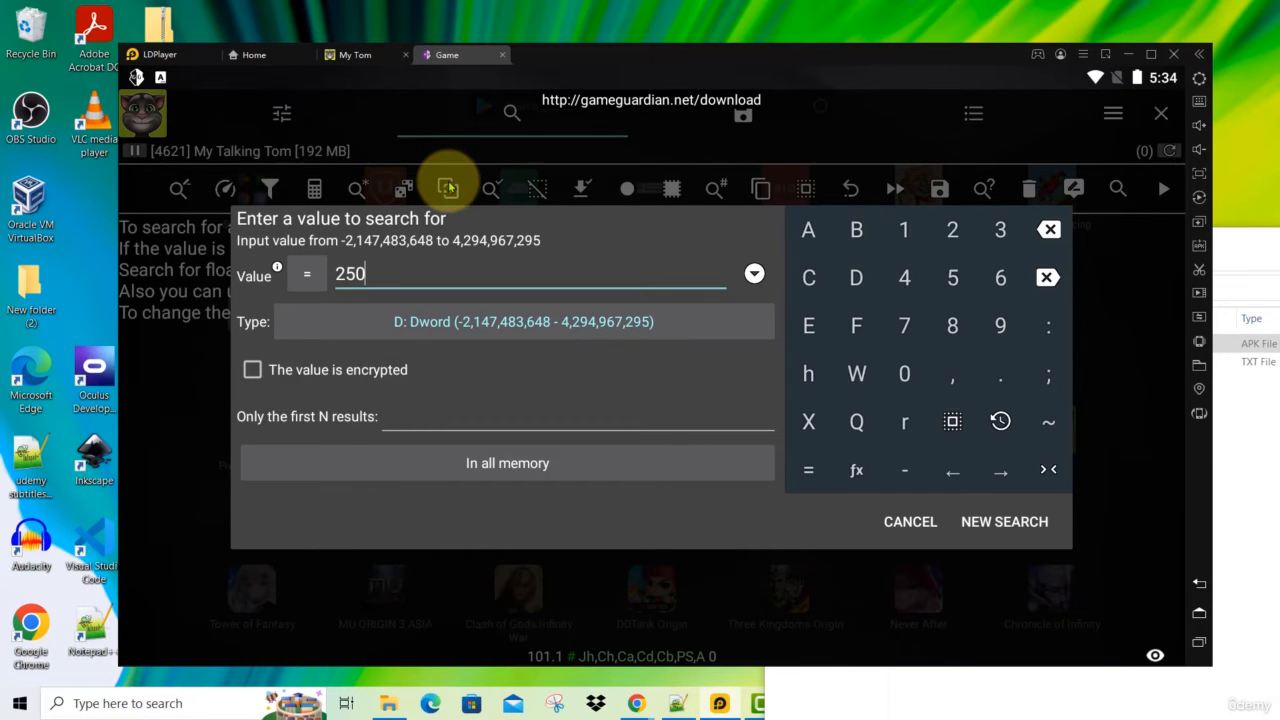
{"action": "left_click", "coordinate": [1004, 521]}
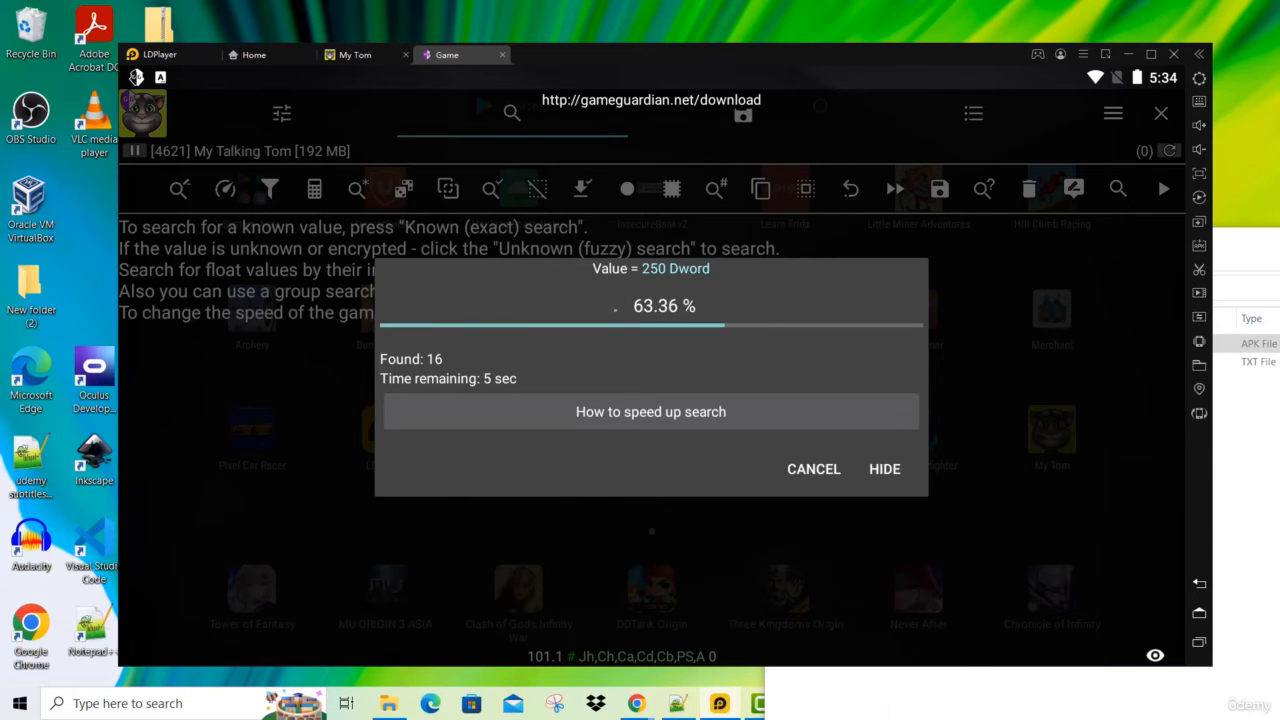
Step: Dismiss the finished search dialog to view the 280 addresses holding 250
{"action": "left_click", "coordinate": [884, 469]}
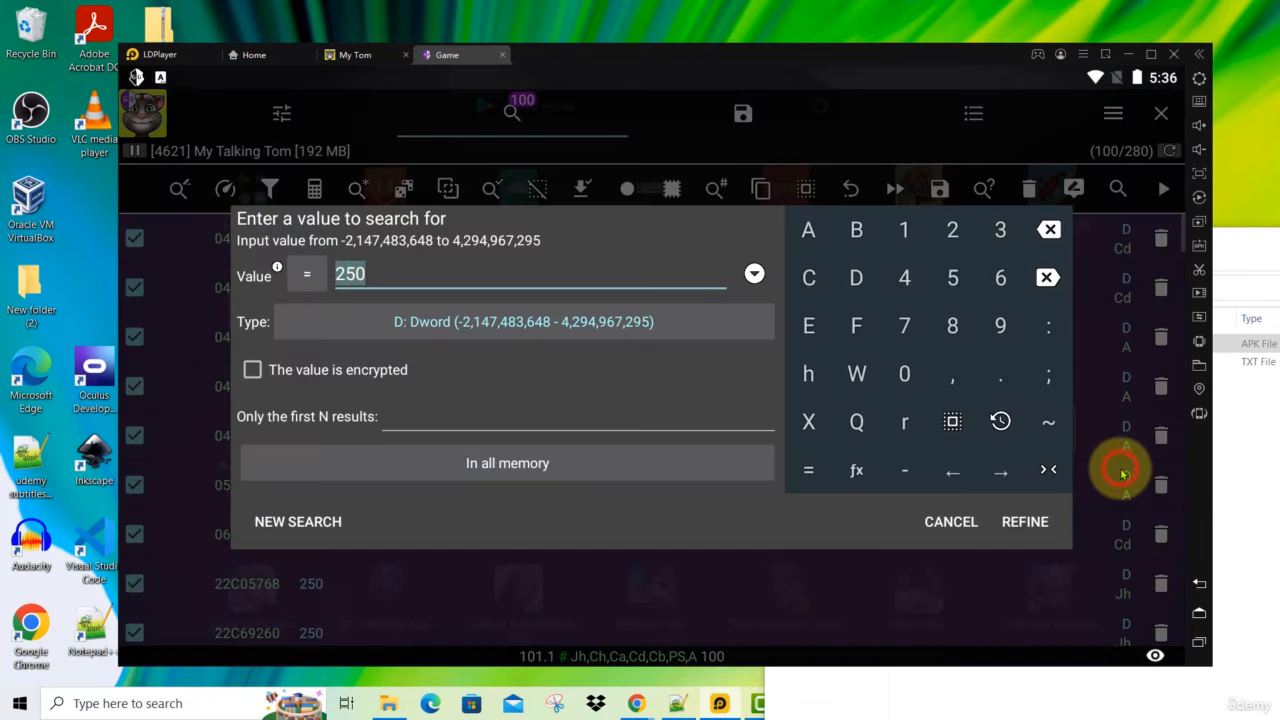
{"action": "left_click", "coordinate": [950, 521]}
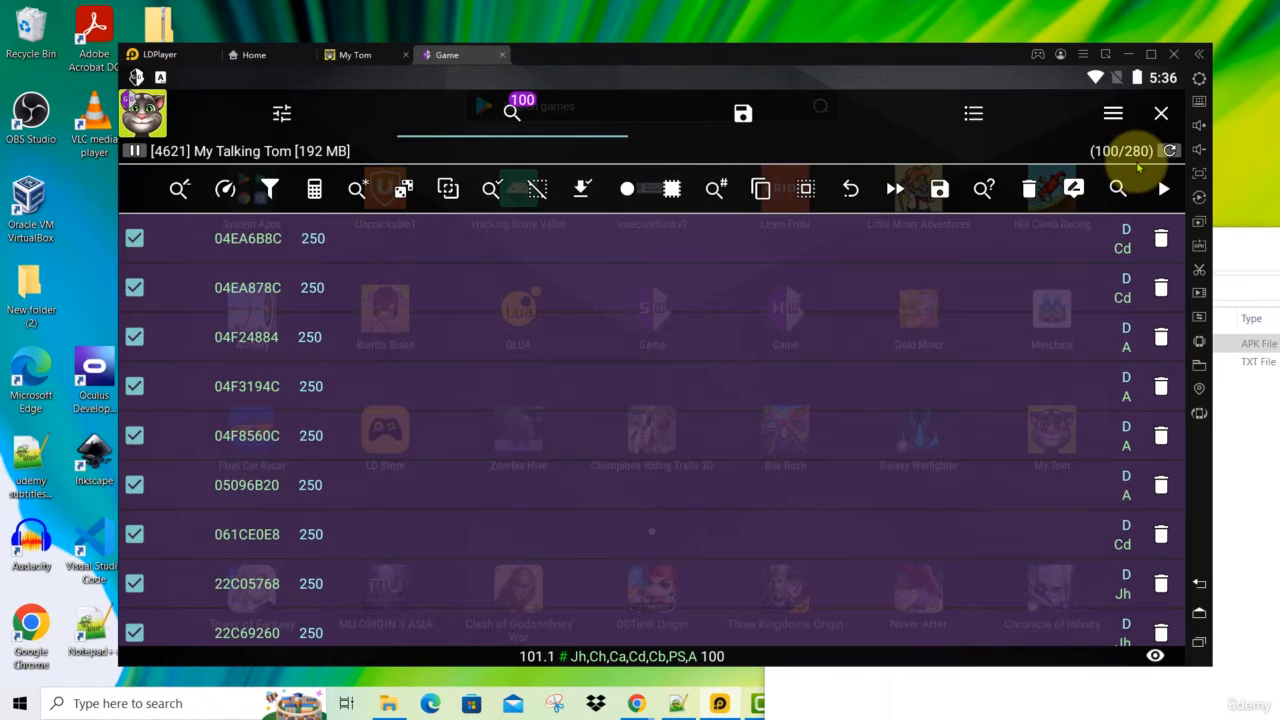
{"action": "mouse_move", "coordinate": [307, 250]}
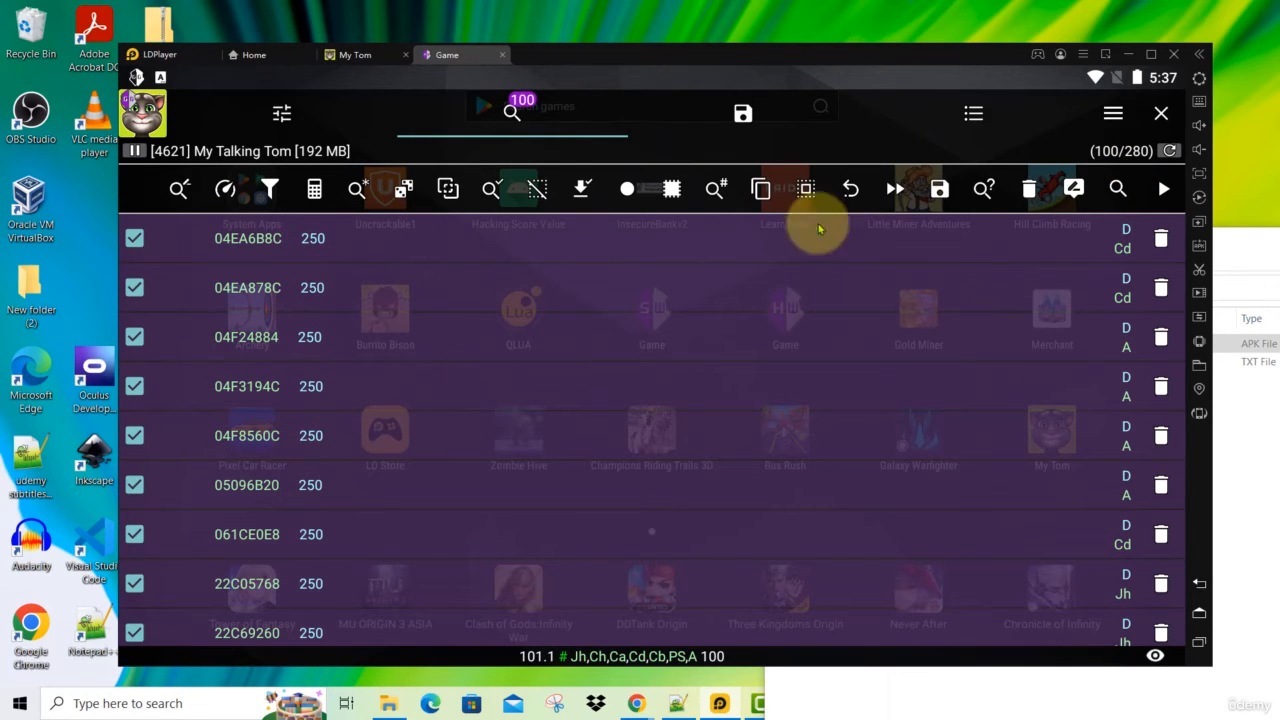
{"action": "mouse_move", "coordinate": [1147, 130]}
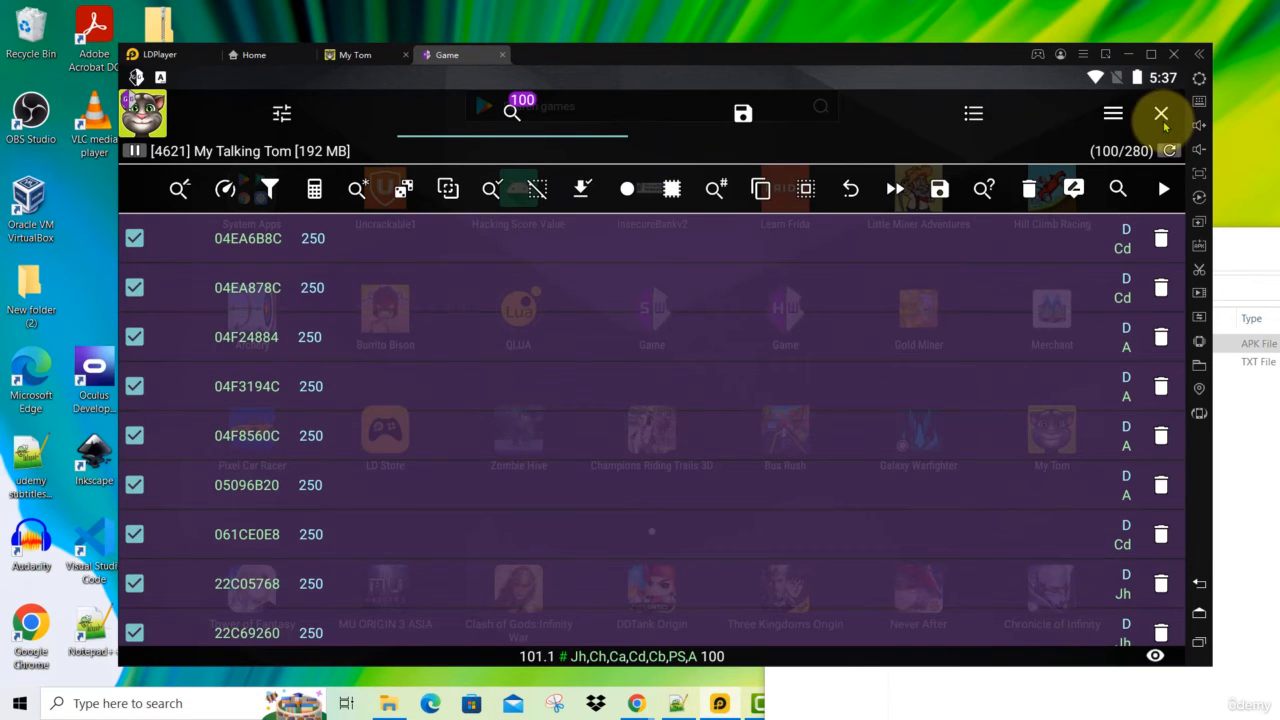
Step: Hide GameGuardian and buy the Blue Eyes for 100 coins
{"action": "left_click", "coordinate": [1160, 114]}
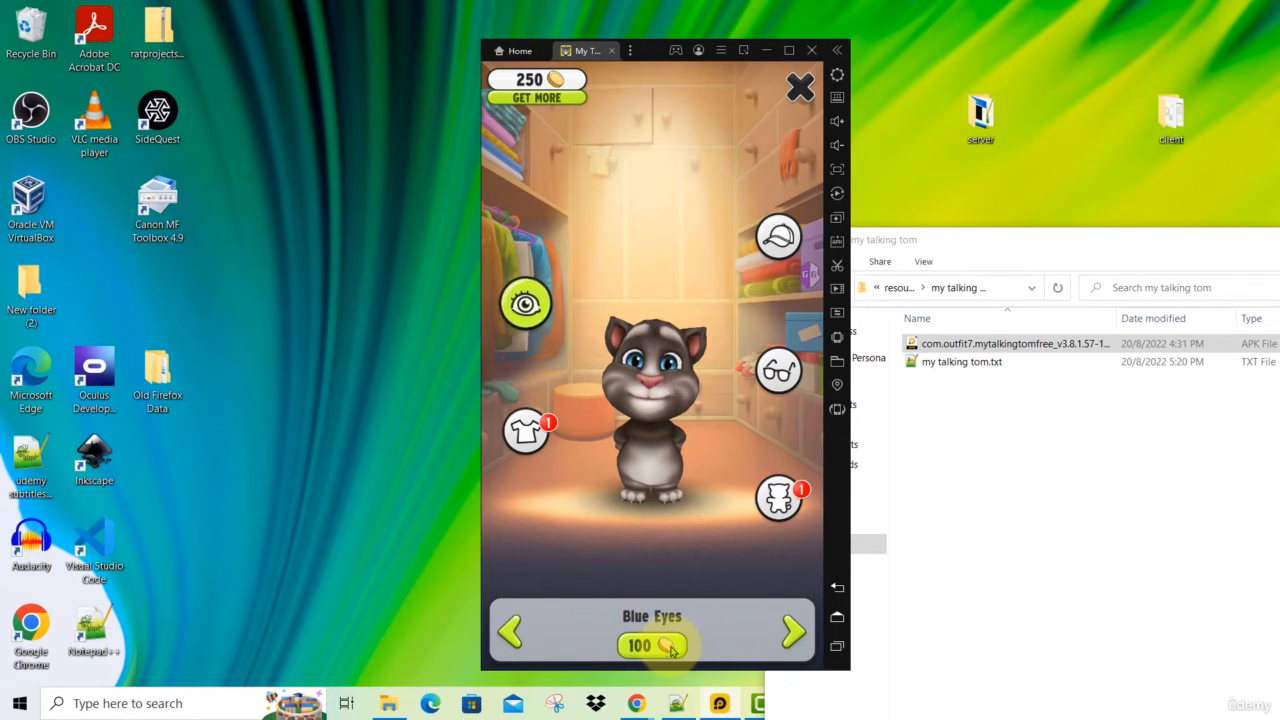
{"action": "left_click", "coordinate": [791, 631]}
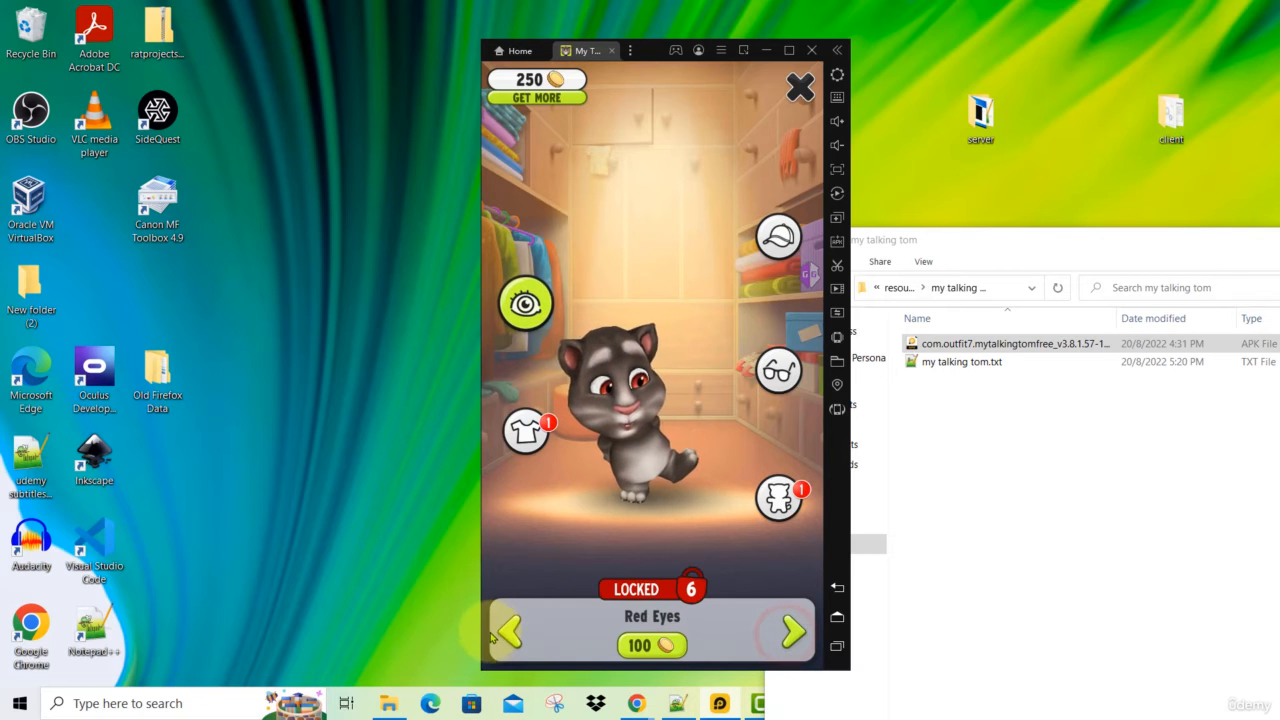
{"action": "left_click", "coordinate": [792, 631]}
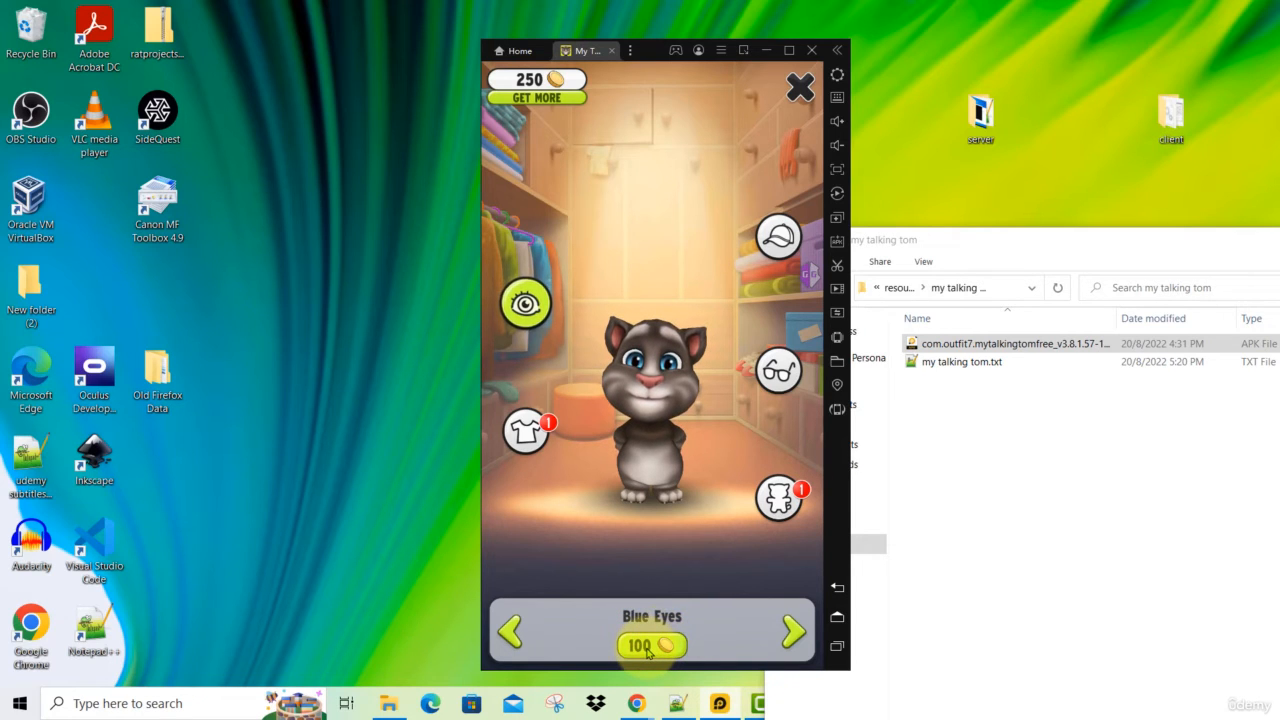
{"action": "left_click", "coordinate": [651, 645]}
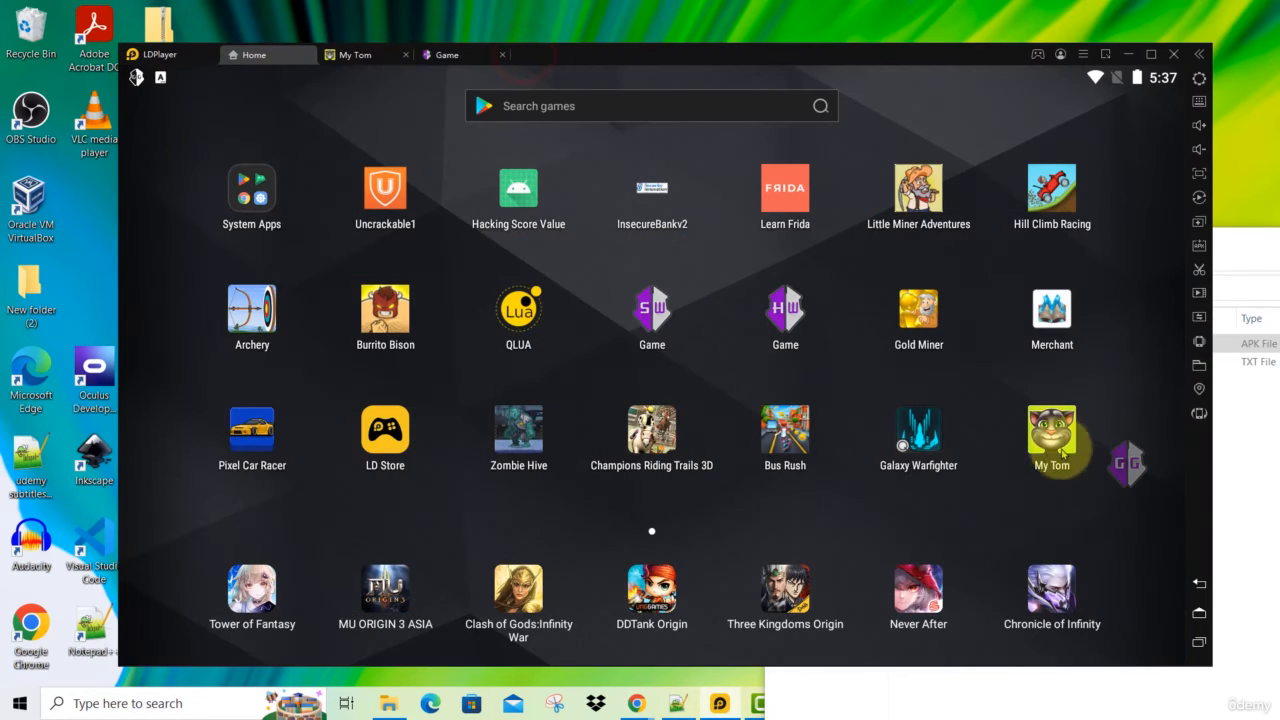
{"action": "mouse_move", "coordinate": [1125, 465]}
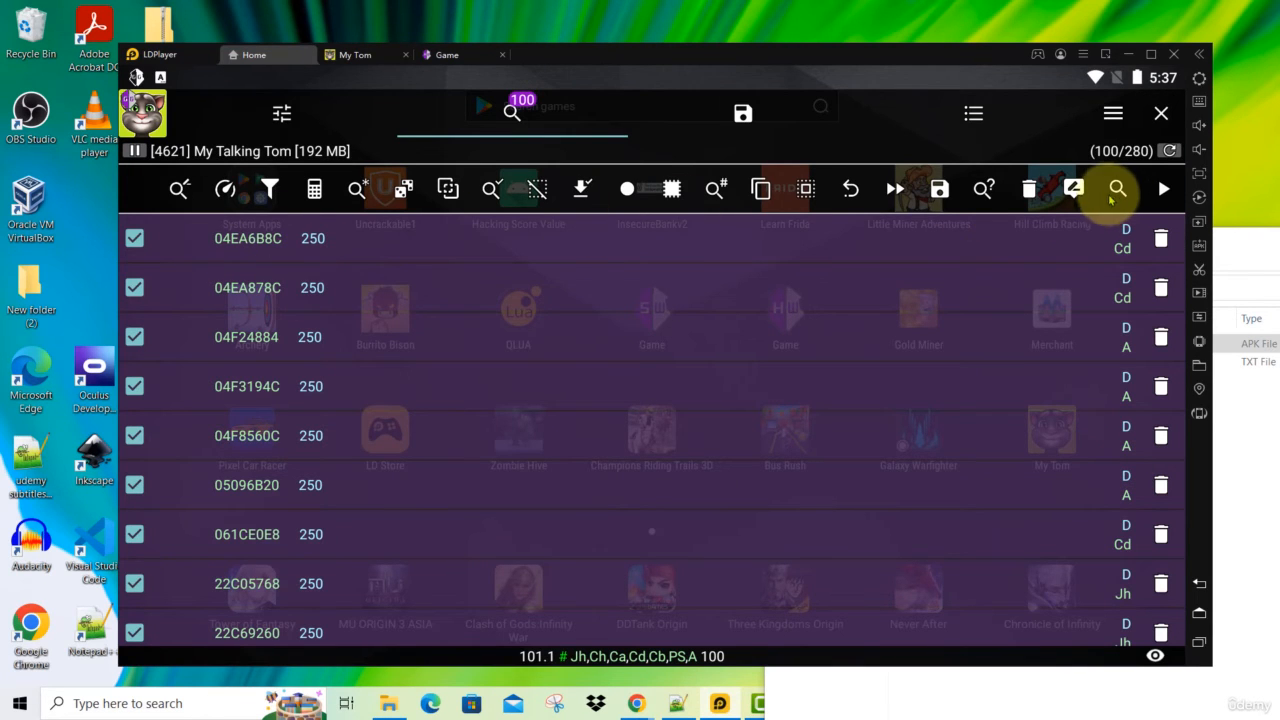
Step: Refine the results by value 150, leaving only address 966E4C1C
{"action": "left_click", "coordinate": [1117, 189]}
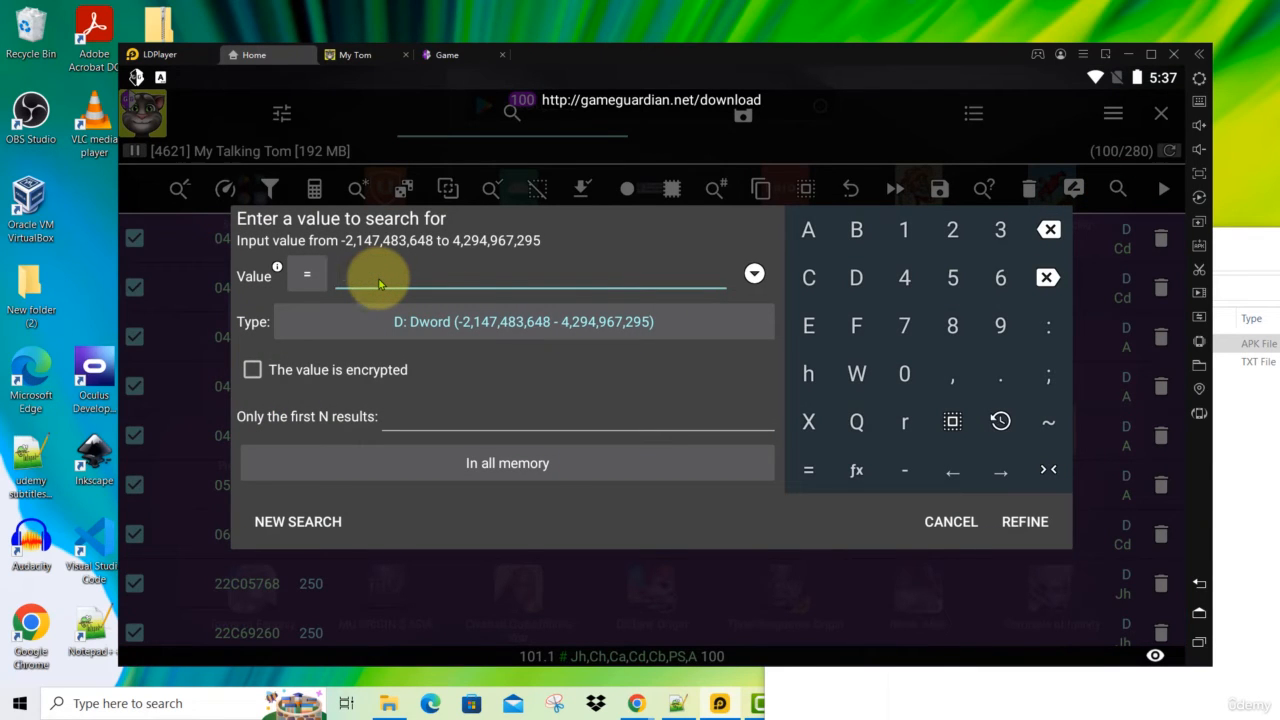
{"action": "type", "text": "150"}
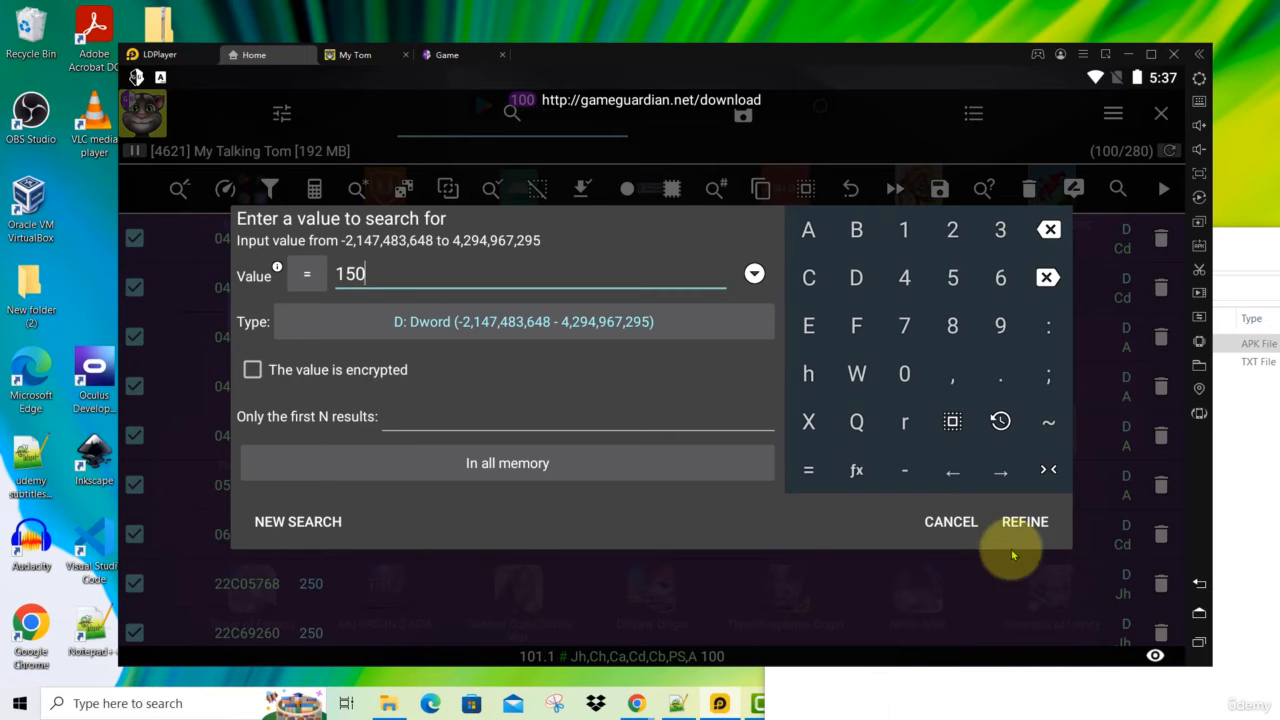
{"action": "left_click", "coordinate": [1024, 521]}
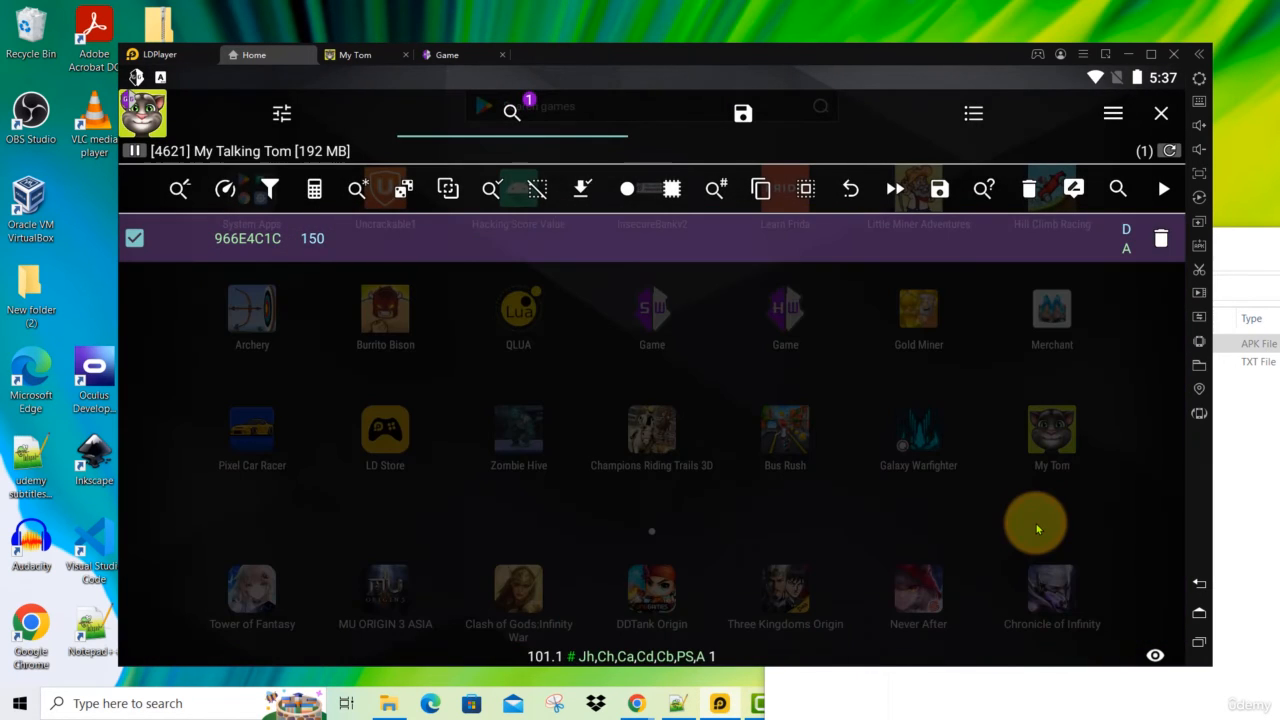
{"action": "mouse_move", "coordinate": [680, 263]}
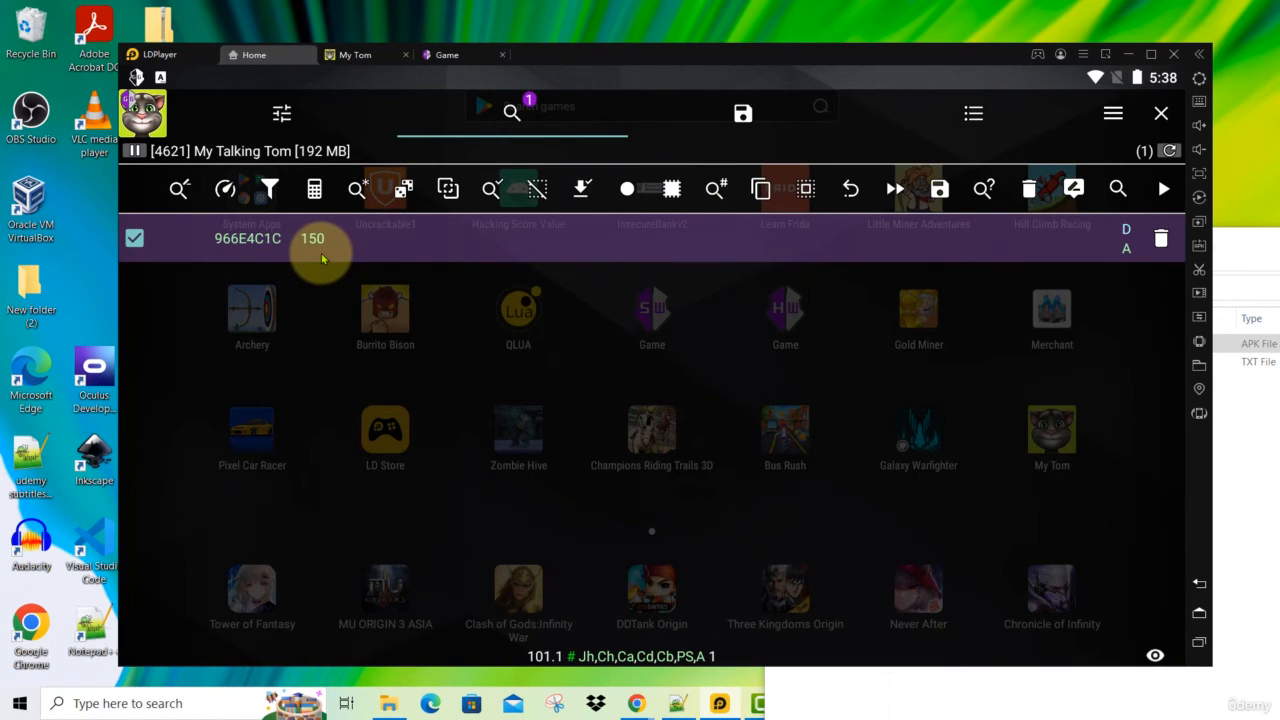
{"action": "mouse_move", "coordinate": [670, 280]}
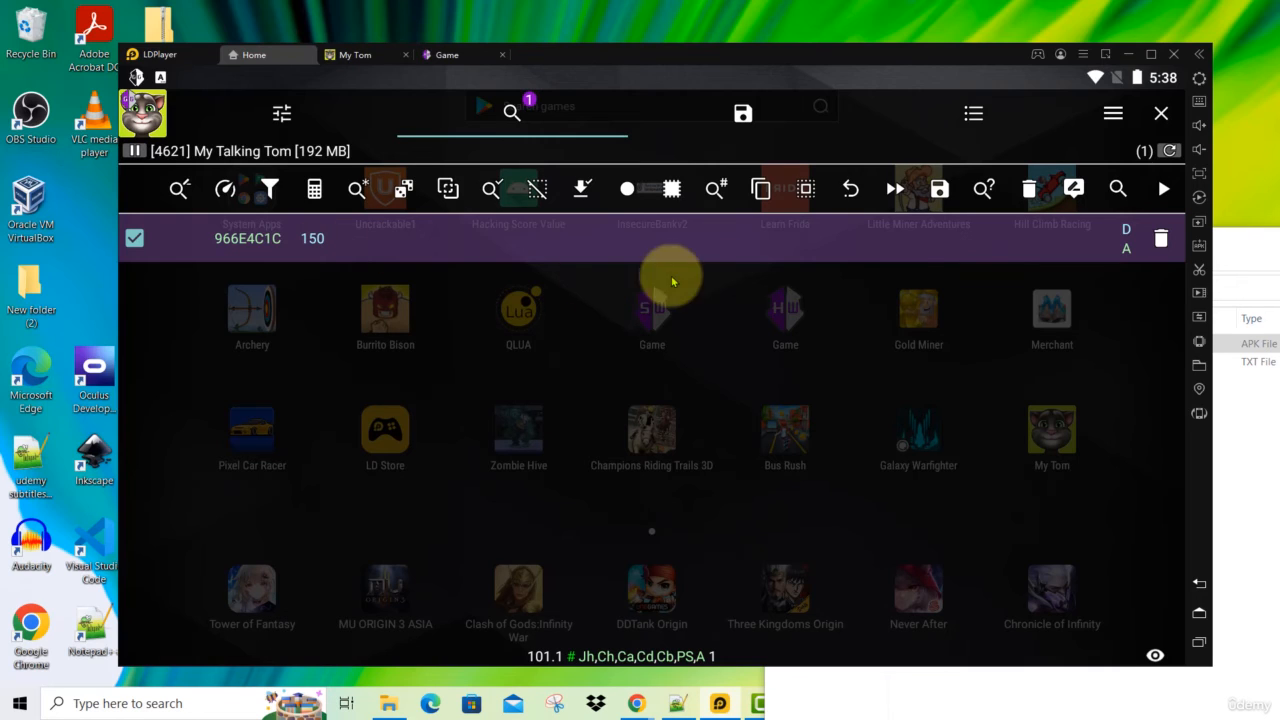
{"action": "mouse_move", "coordinate": [855, 277]}
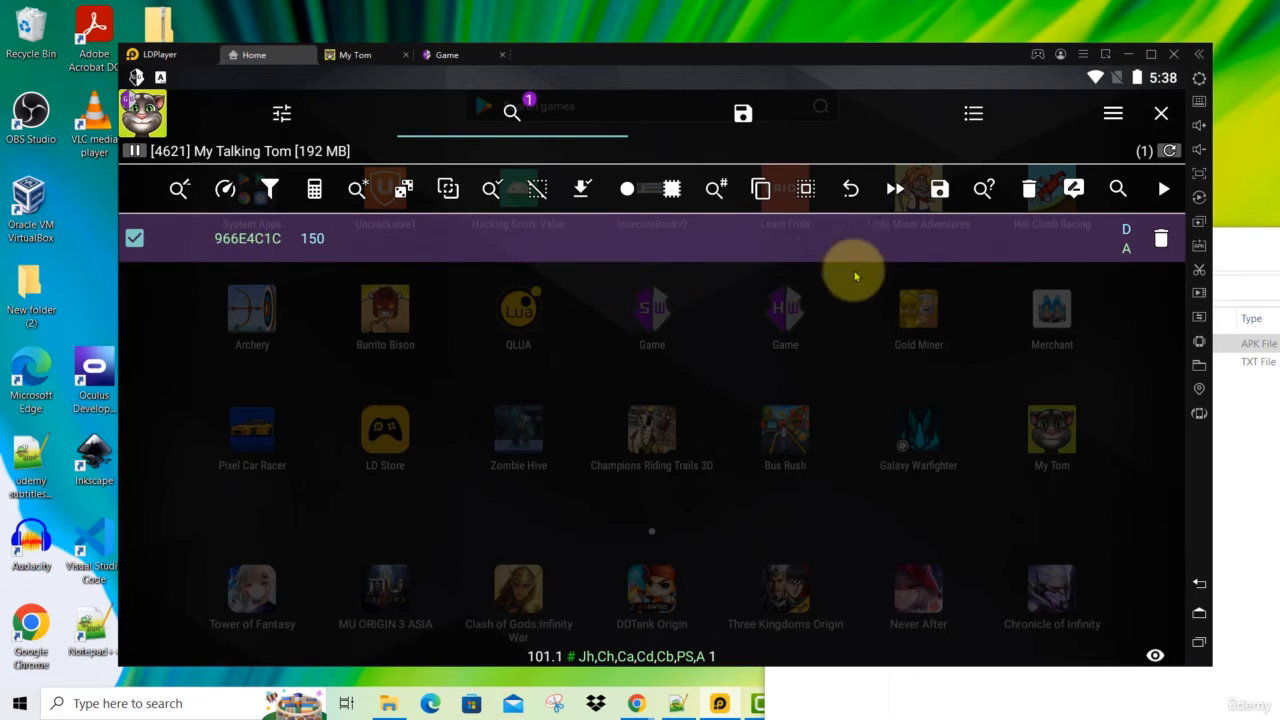
{"action": "mouse_move", "coordinate": [1073, 190]}
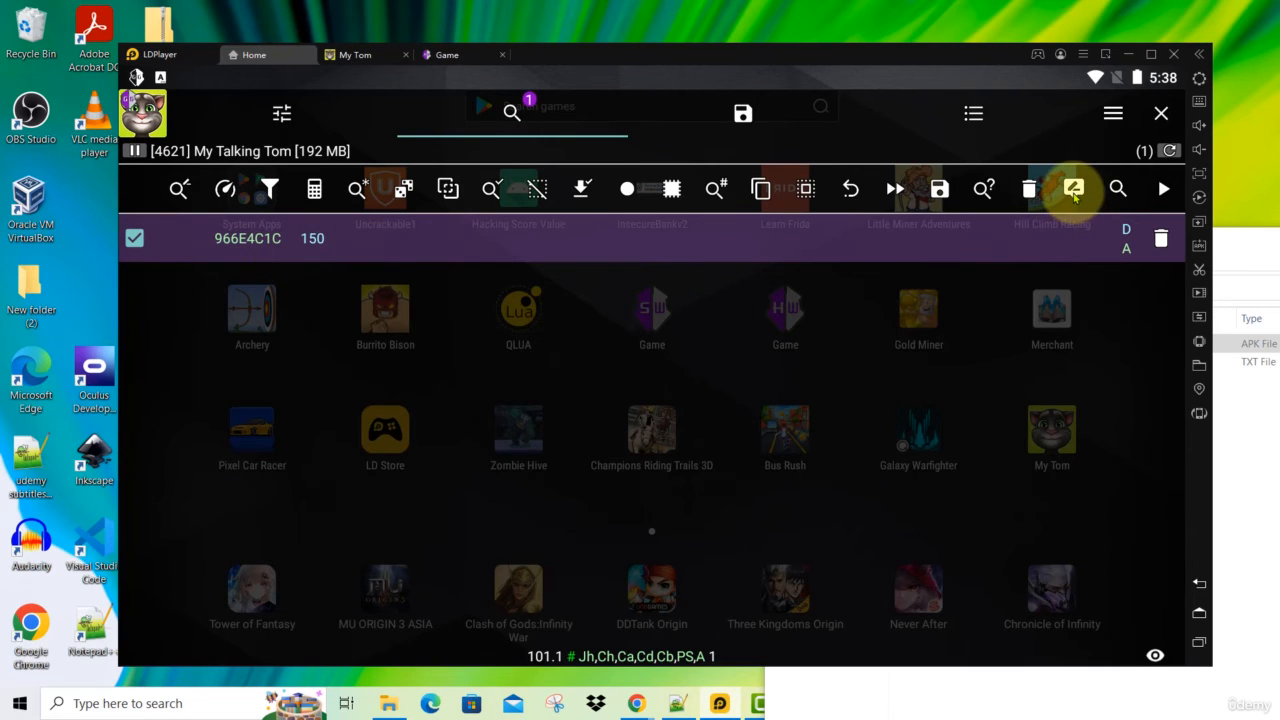
Step: Edit address 966E4C1C's value from 150 to 150999
{"action": "left_click", "coordinate": [1073, 188]}
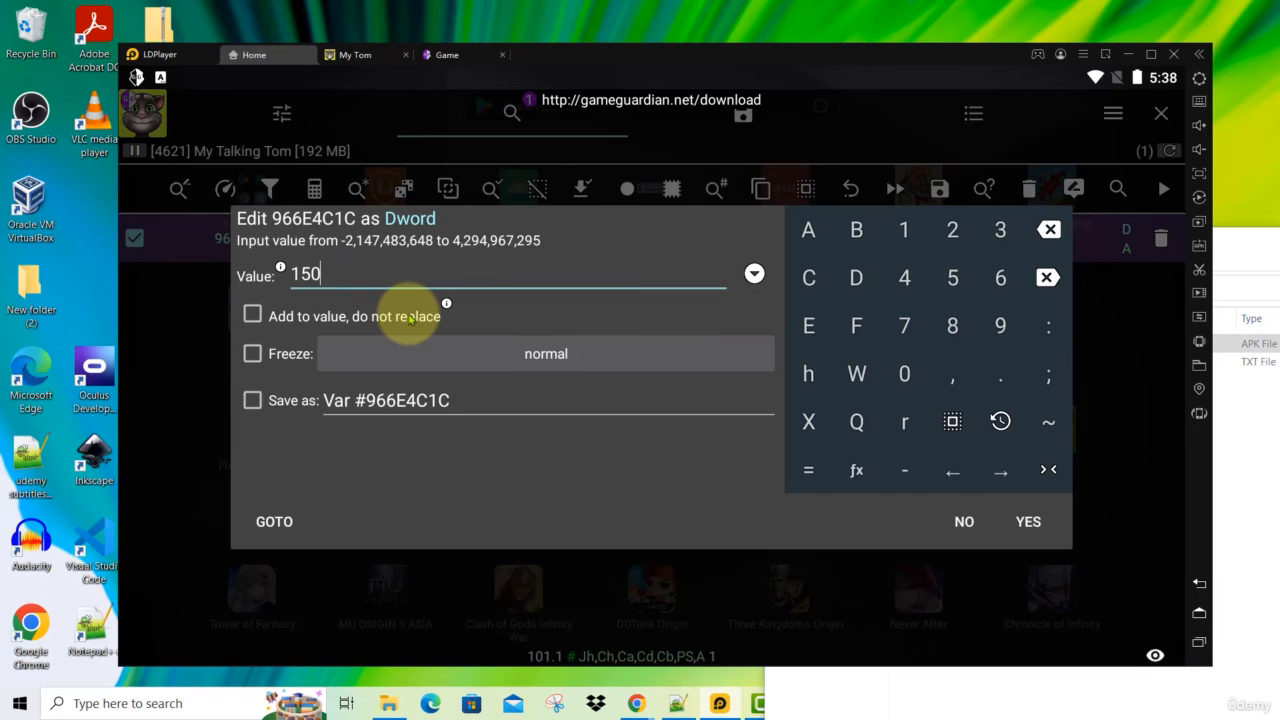
{"action": "type", "text": "999"}
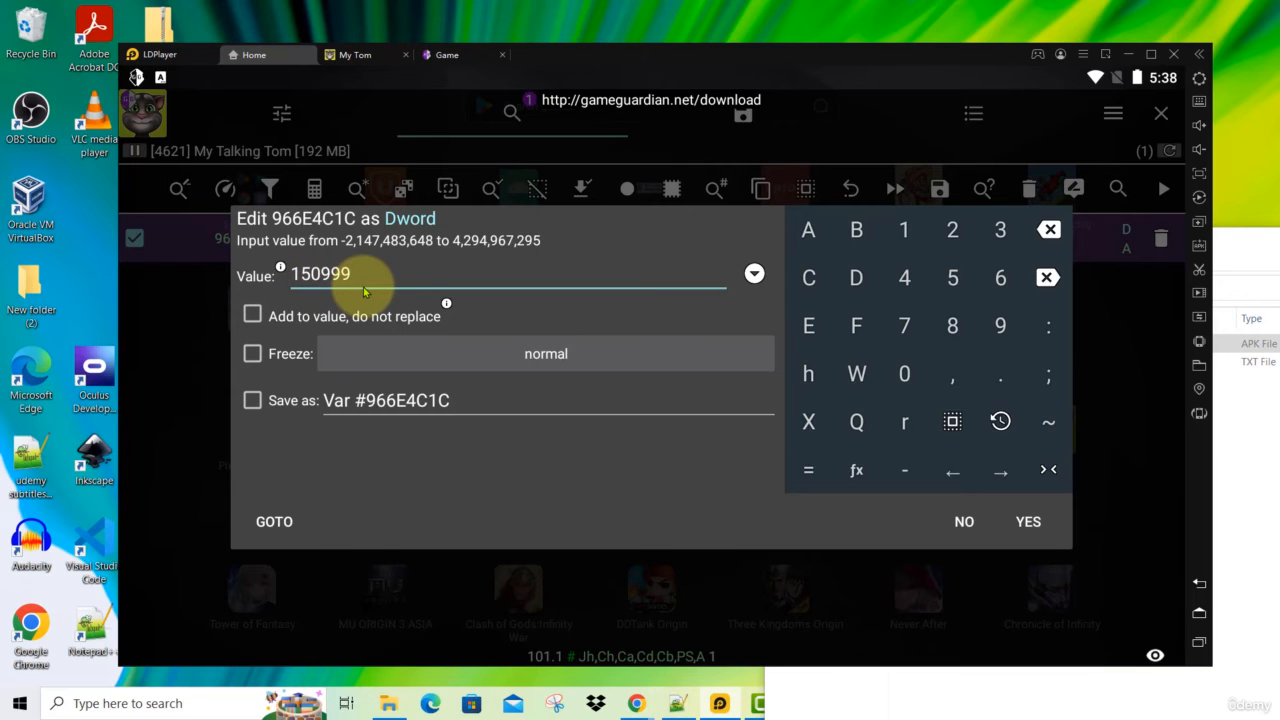
{"action": "left_click", "coordinate": [1027, 521]}
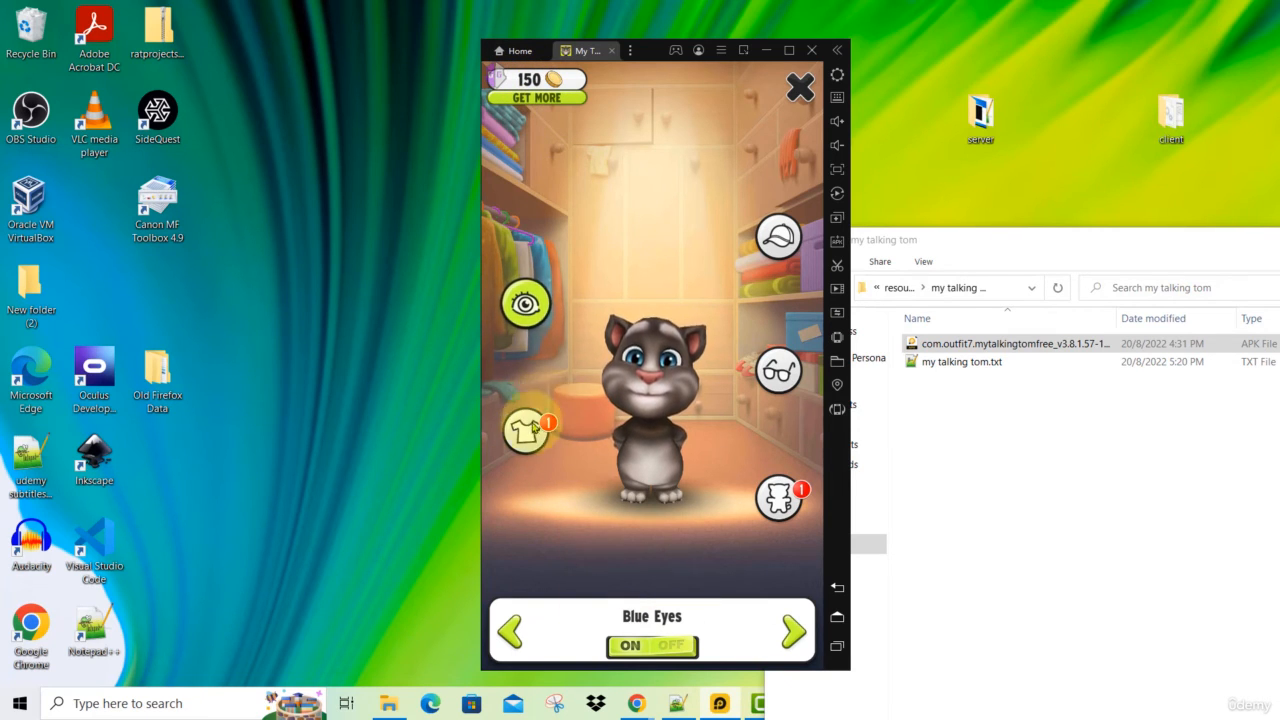
Step: Browse to the glasses and buy the Nerdy Glasses for 100 coins
{"action": "left_click", "coordinate": [660, 543]}
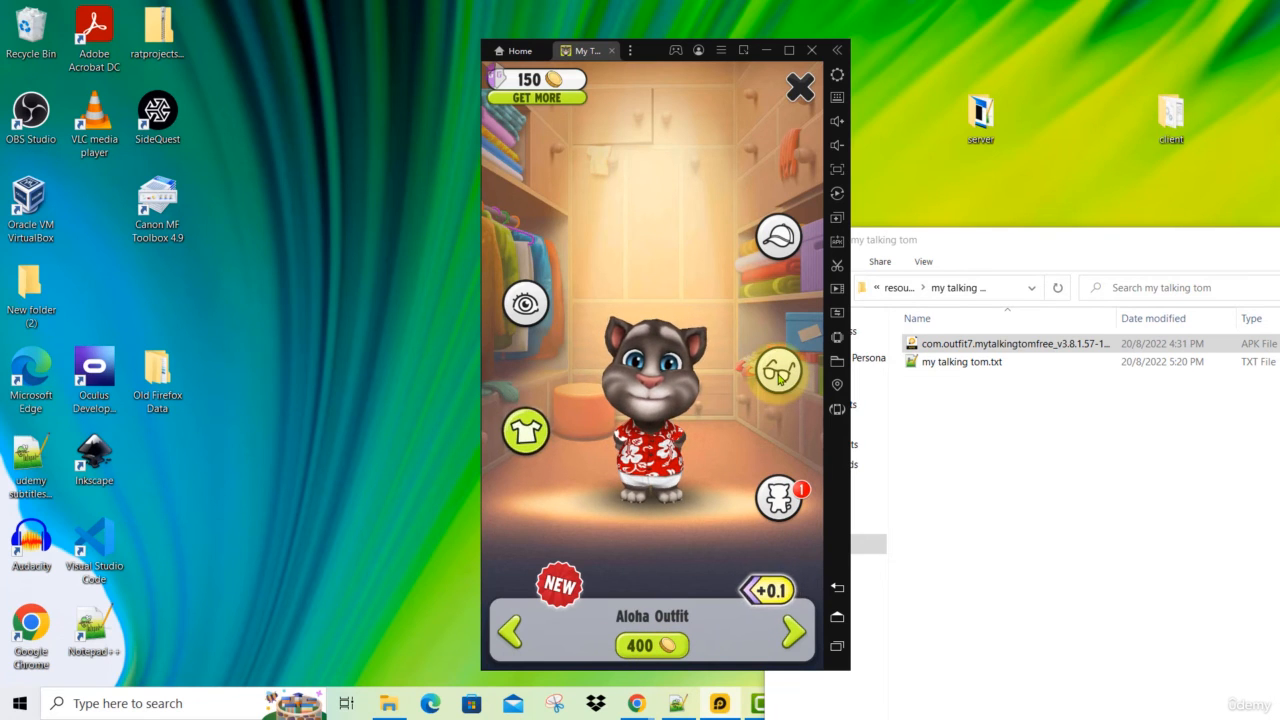
{"action": "left_click", "coordinate": [778, 371]}
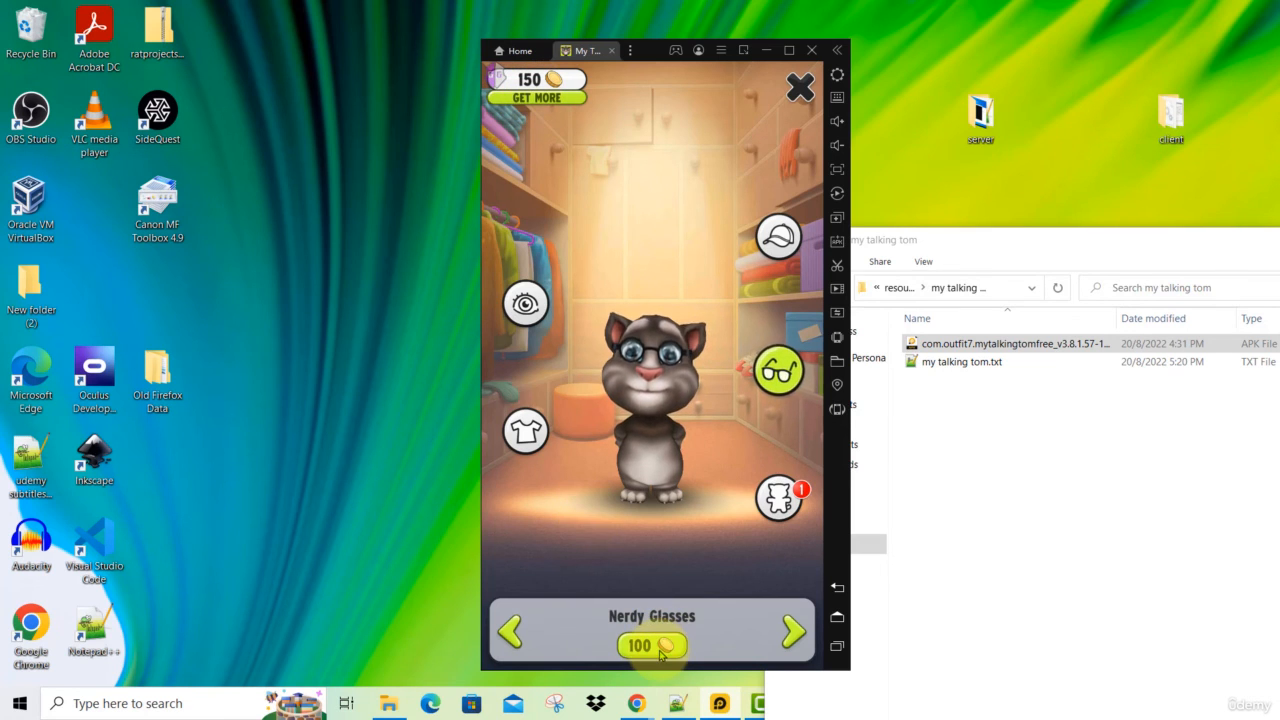
{"action": "left_click", "coordinate": [651, 645]}
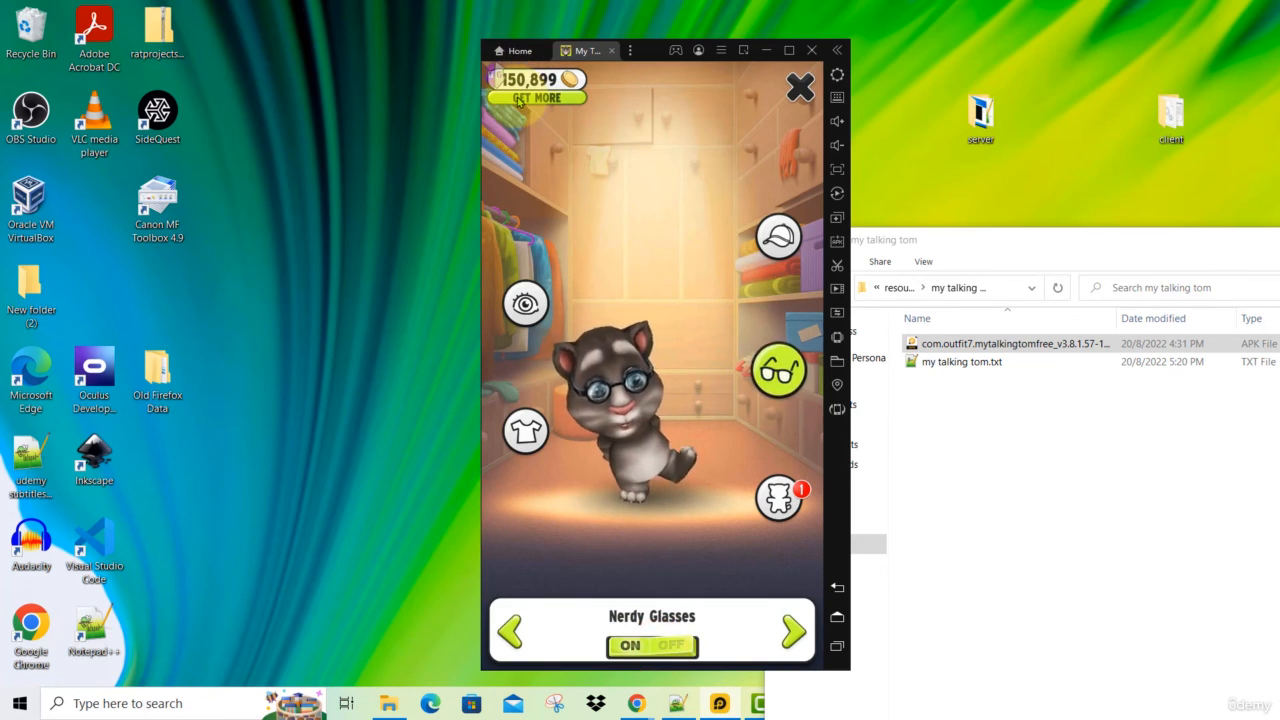